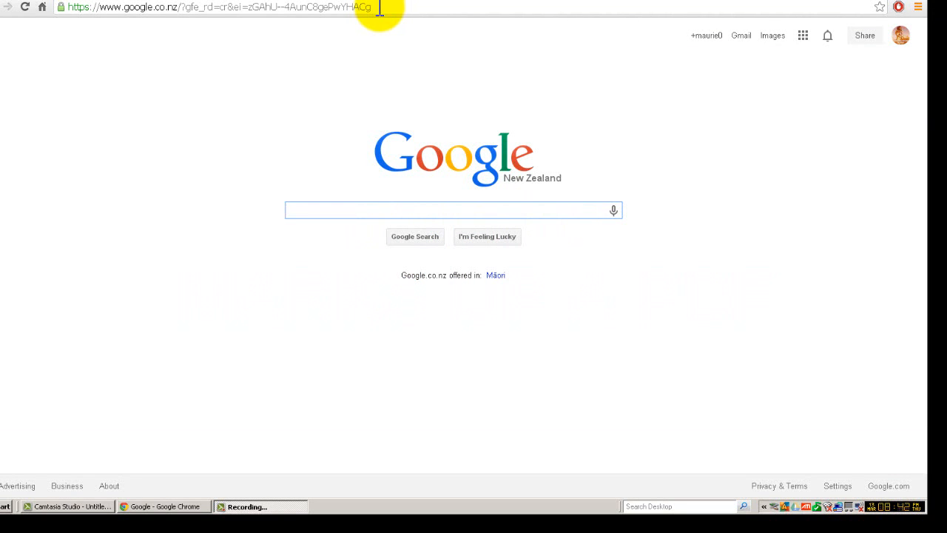
Step: Decline the restart prompt and load learning.wintec.ac.nz in Chrome's address bar
{"action": "left_click", "coordinate": [222, 7]}
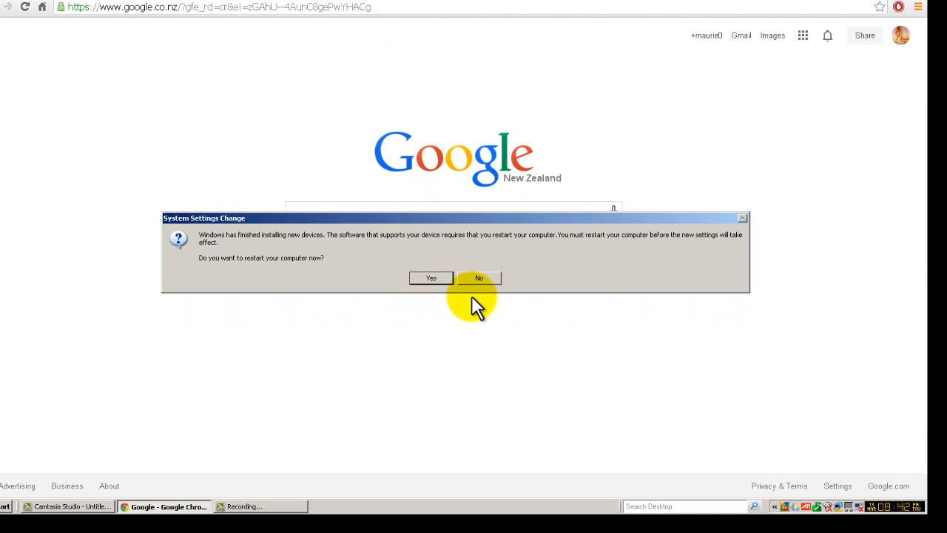
{"action": "left_click", "coordinate": [479, 277]}
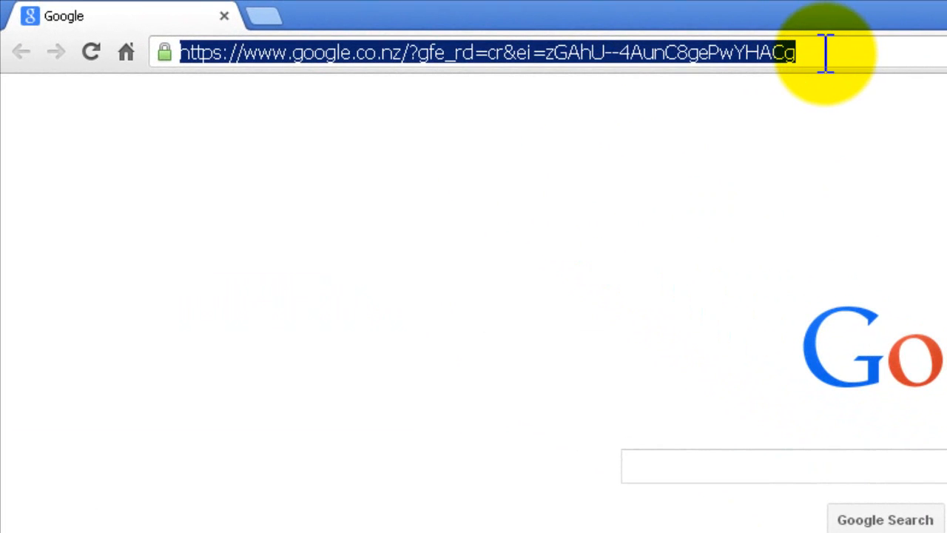
{"action": "left_click", "coordinate": [751, 58]}
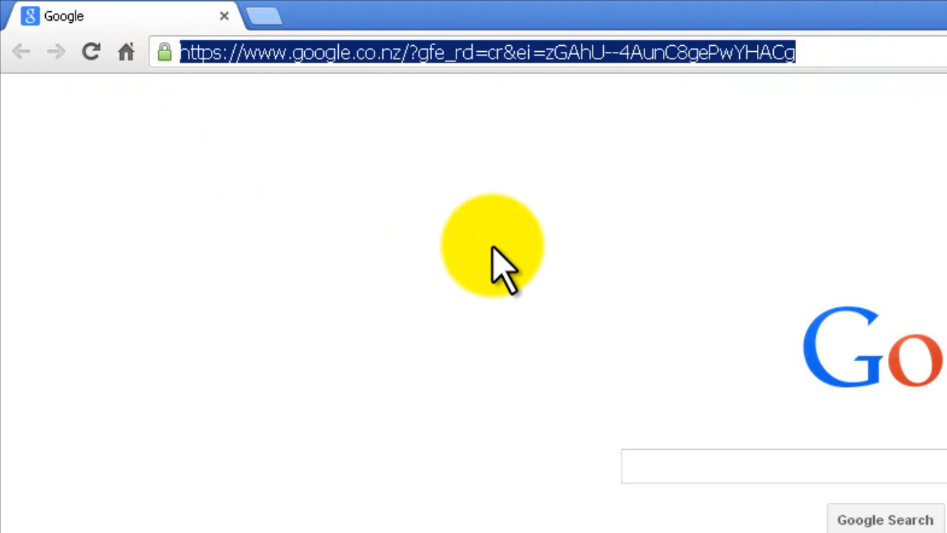
{"action": "type", "text": "learning.wintec,ac"}
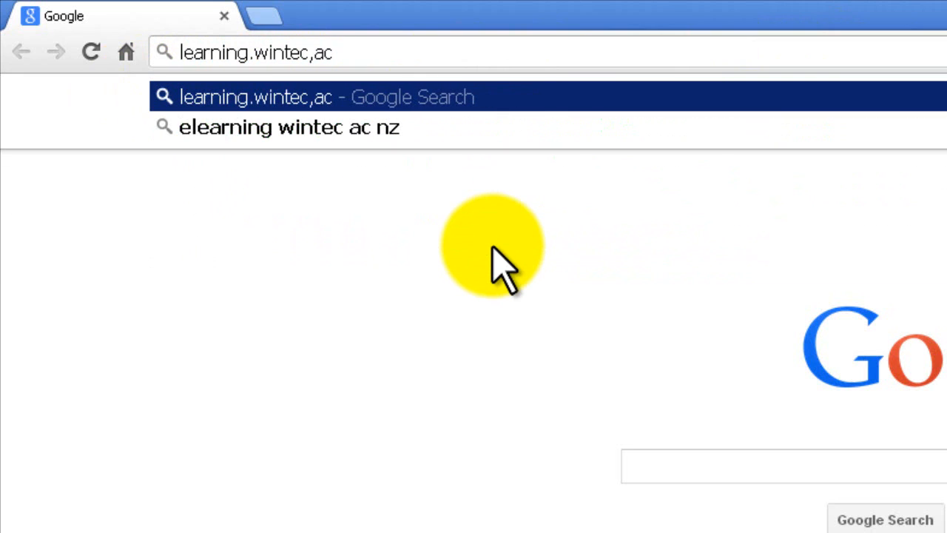
{"action": "type", "text": ",nz"}
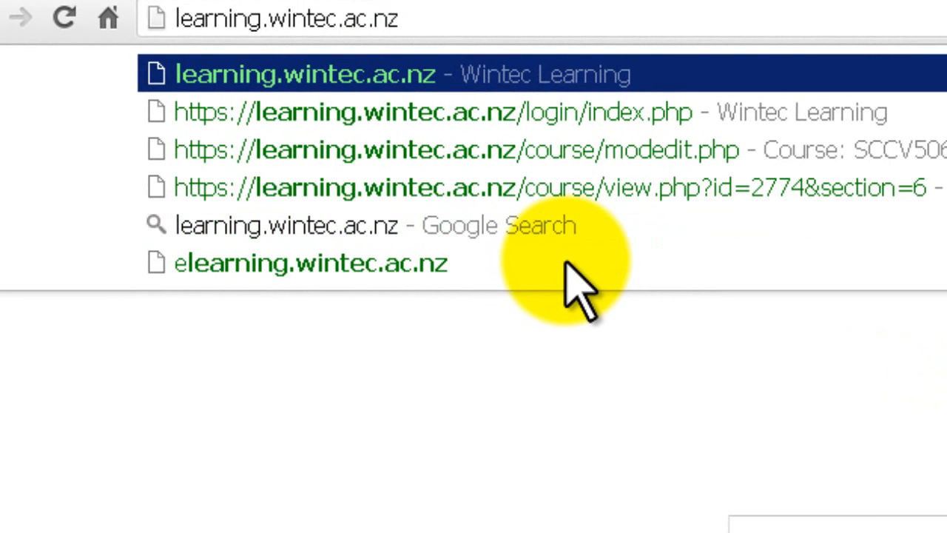
{"action": "left_click", "coordinate": [303, 72]}
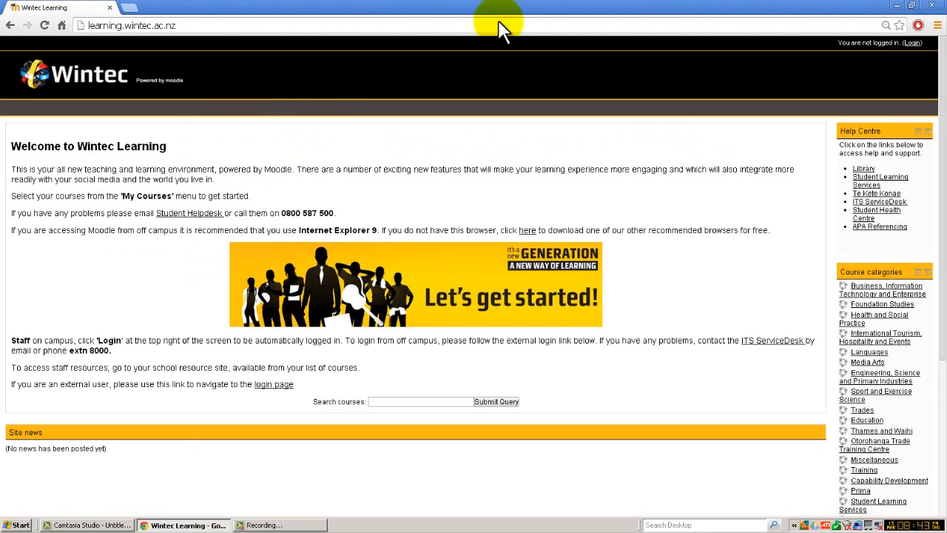
{"action": "mouse_move", "coordinate": [919, 43]}
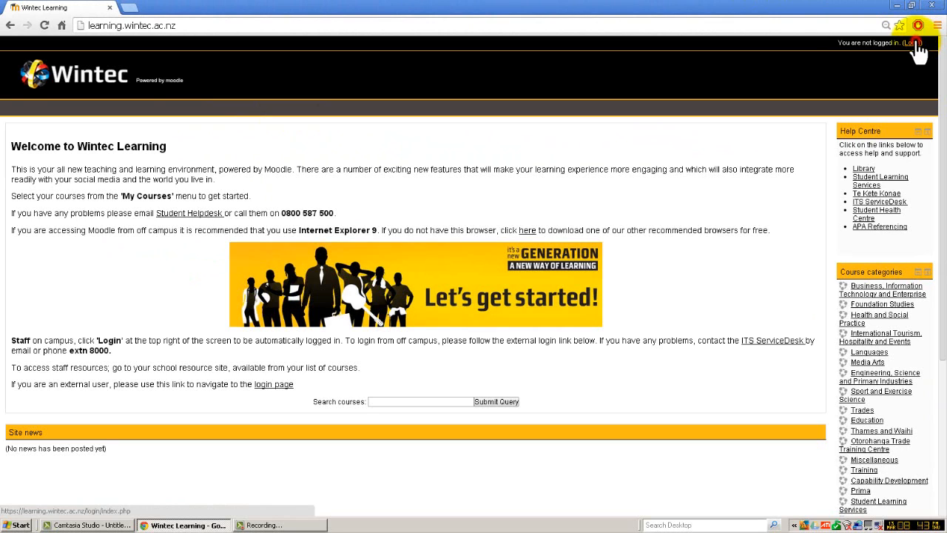
Step: Log in with the saved credentials via the normal login page after single sign-on fails
{"action": "left_click", "coordinate": [921, 42]}
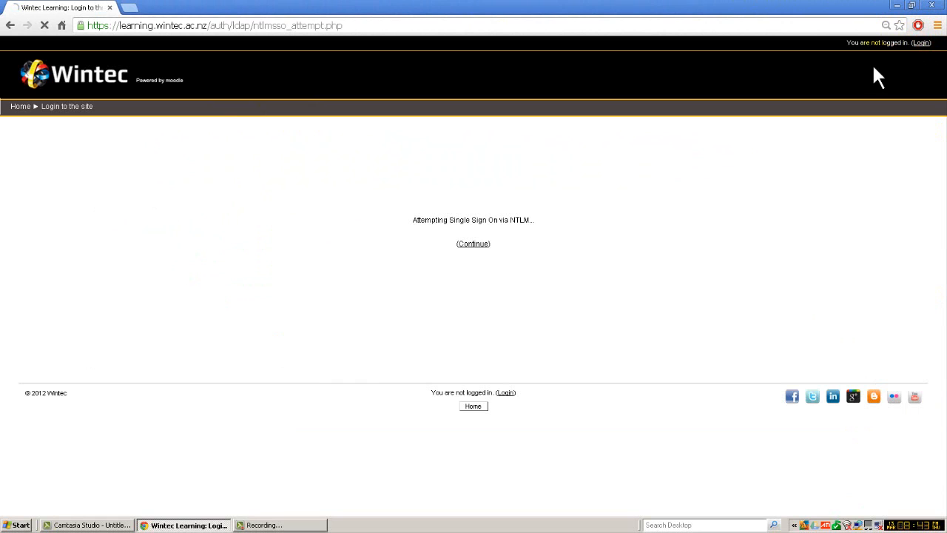
{"action": "left_click", "coordinate": [472, 243]}
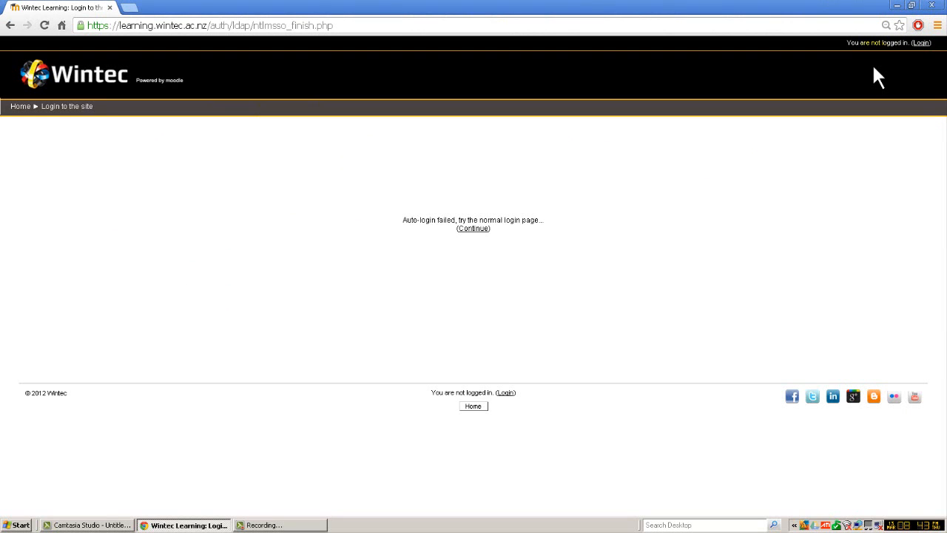
{"action": "left_click", "coordinate": [472, 228]}
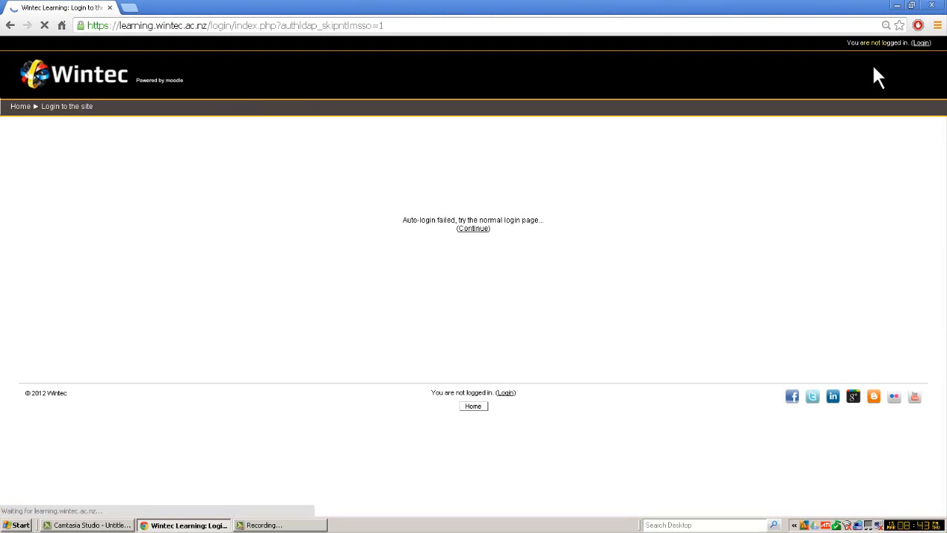
{"action": "left_click", "coordinate": [473, 228]}
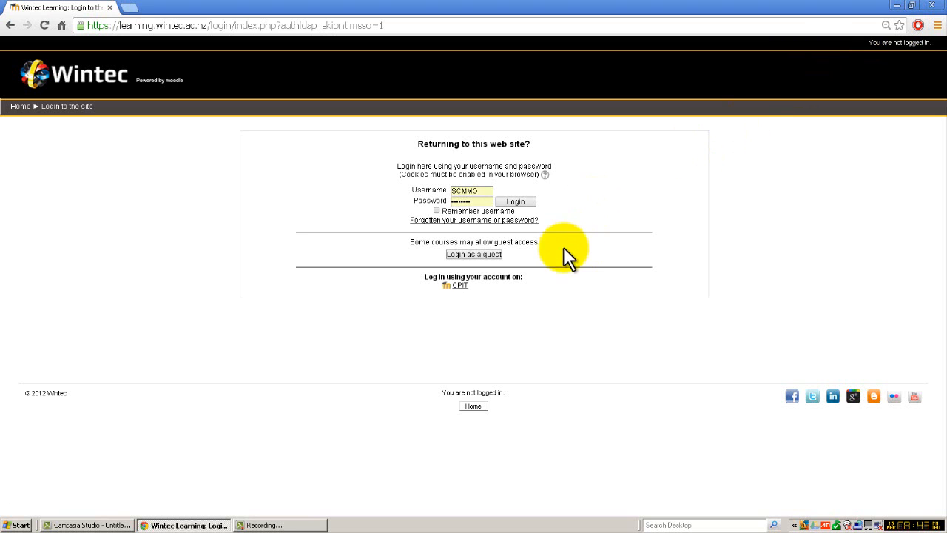
{"action": "left_click", "coordinate": [515, 201]}
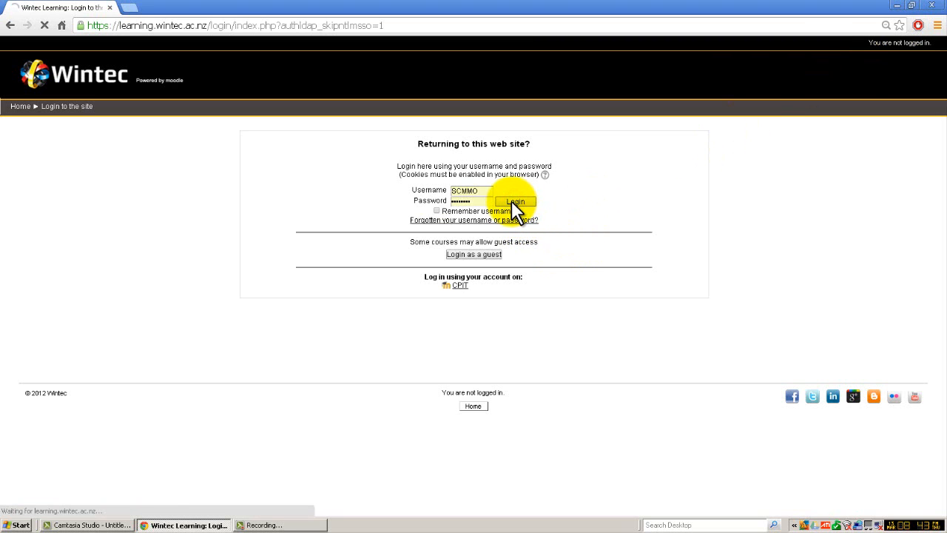
{"action": "left_click", "coordinate": [516, 202]}
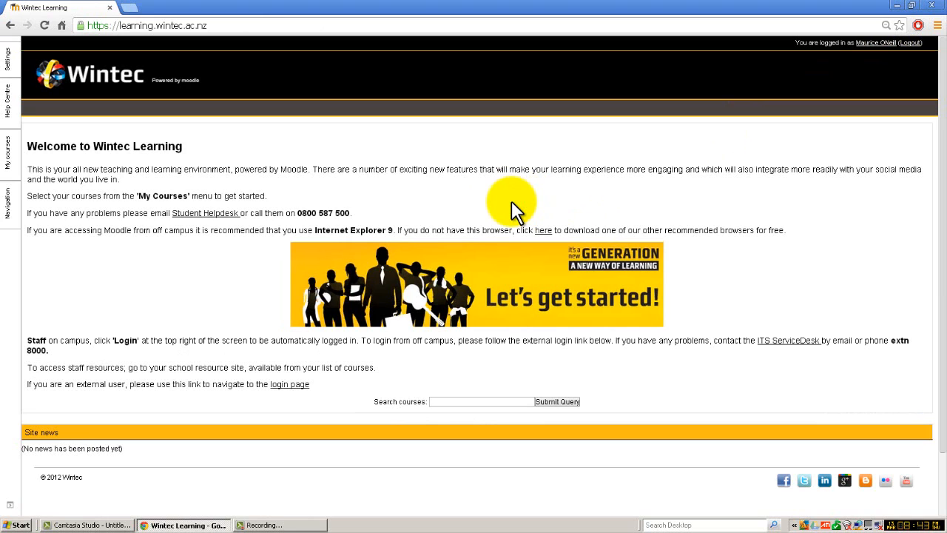
Step: Open Land Surveying 1, its 1 ~ Surveying XYZ topic, and scroll to Get to know your Level
{"action": "left_click", "coordinate": [8, 206]}
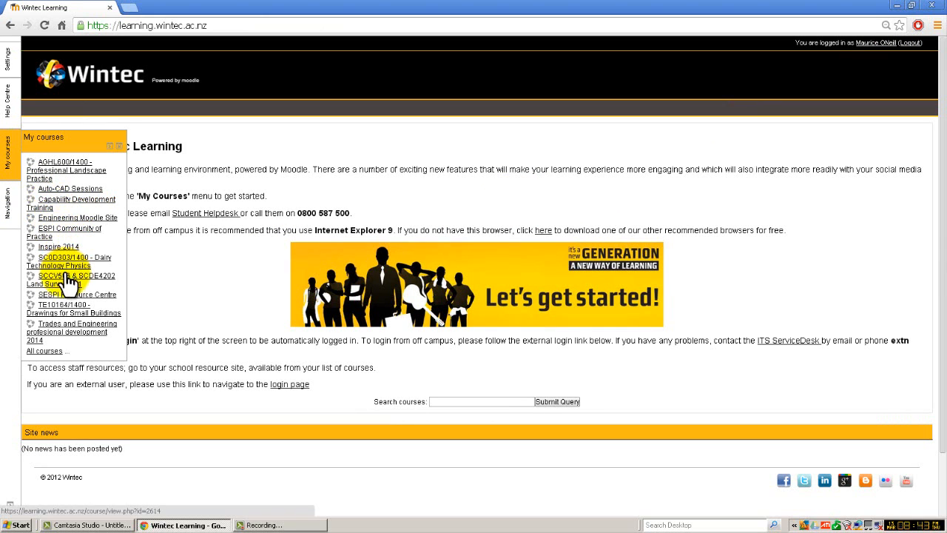
{"action": "left_click", "coordinate": [63, 280]}
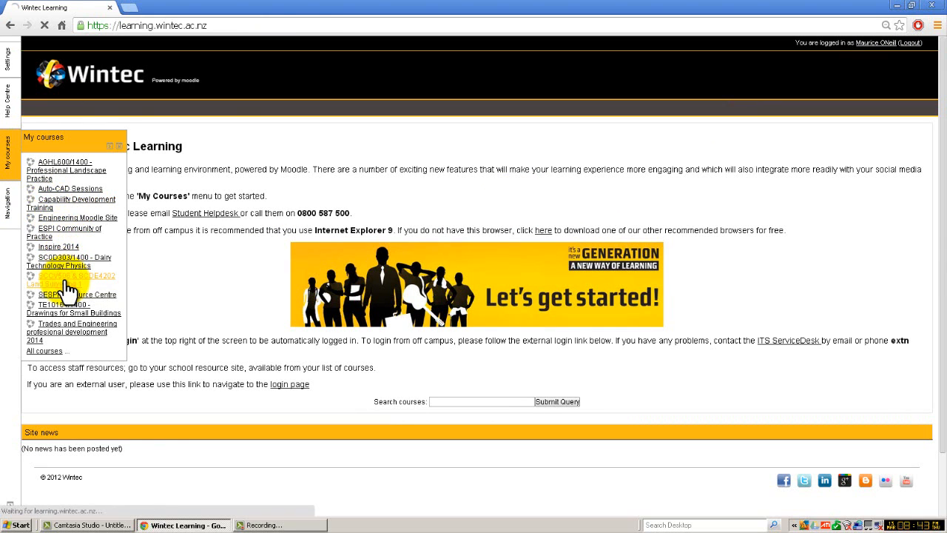
{"action": "left_click", "coordinate": [71, 275]}
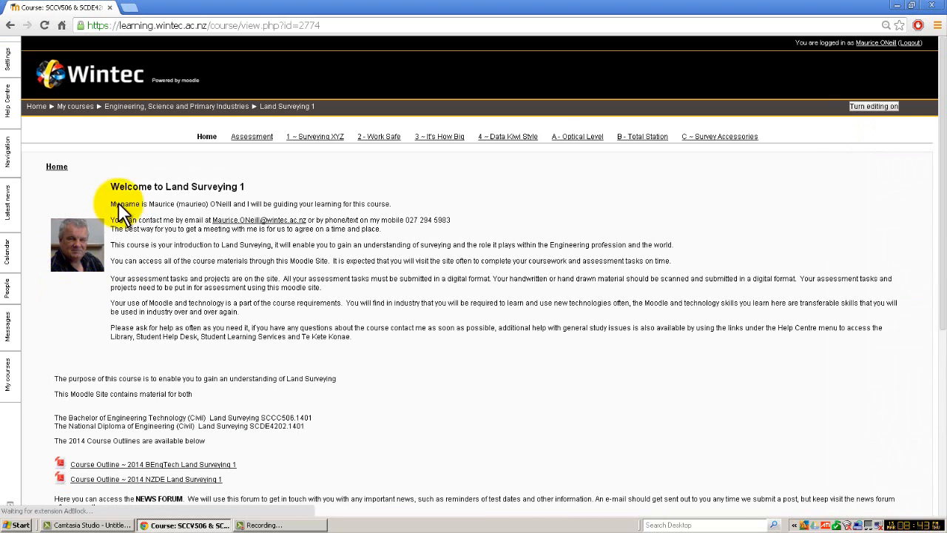
{"action": "left_click", "coordinate": [316, 136]}
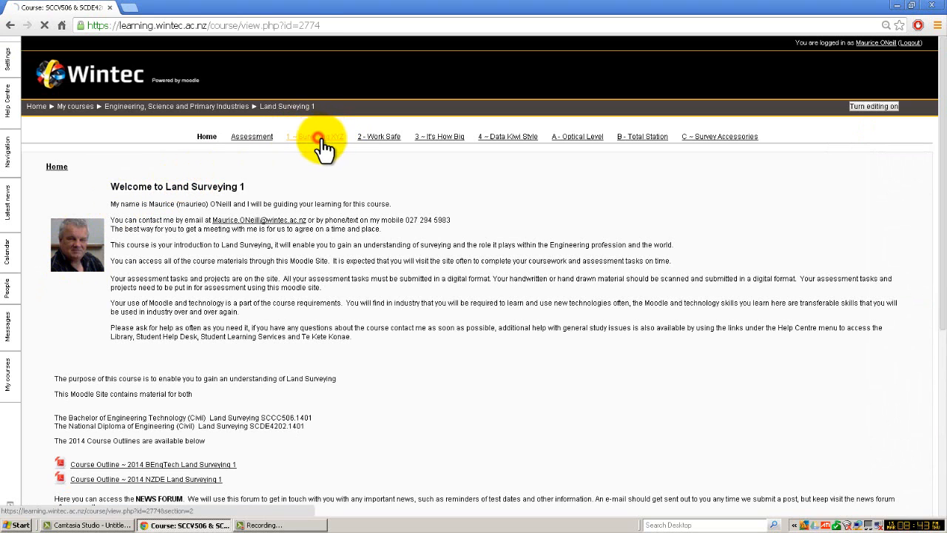
{"action": "left_click", "coordinate": [315, 136]}
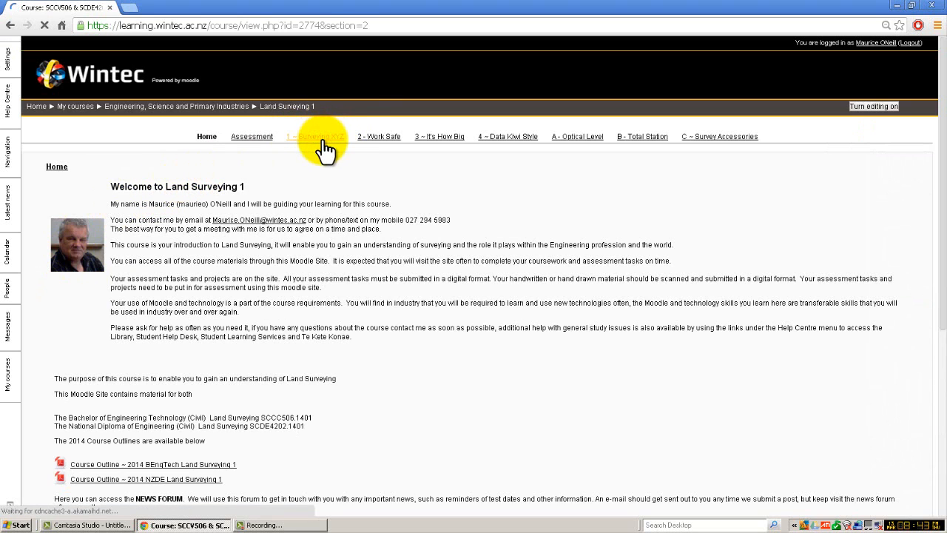
{"action": "left_click", "coordinate": [315, 137]}
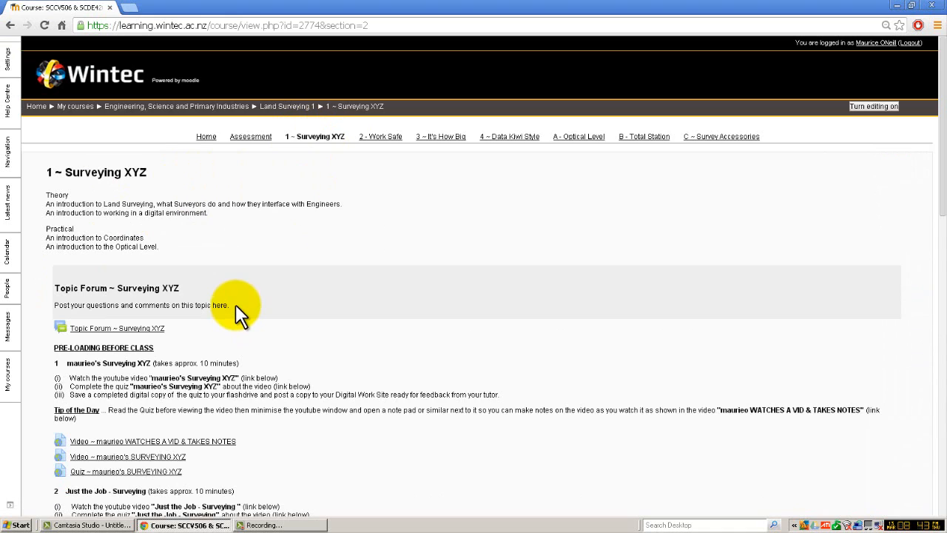
{"action": "scroll", "scroll_direction": "down", "scroll_amount": 3}
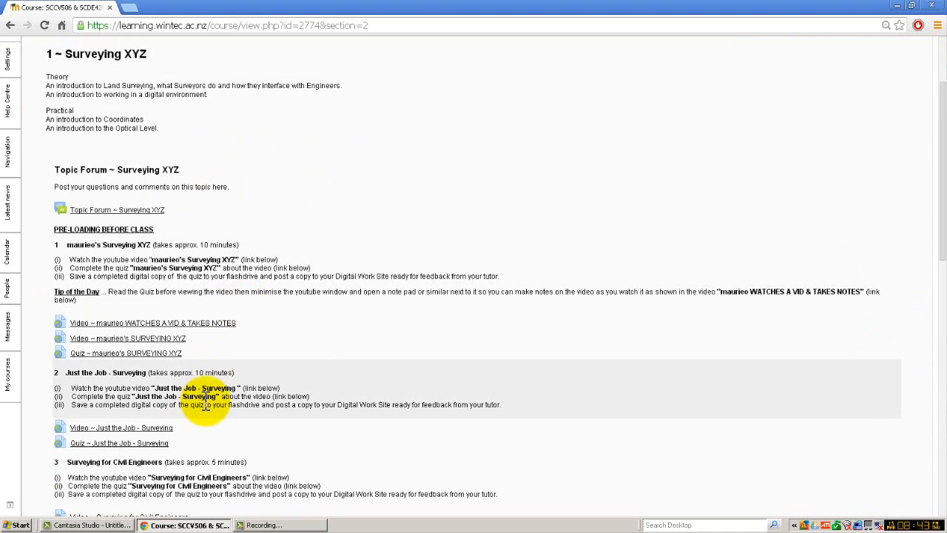
{"action": "scroll", "scroll_direction": "down", "scroll_amount": 3}
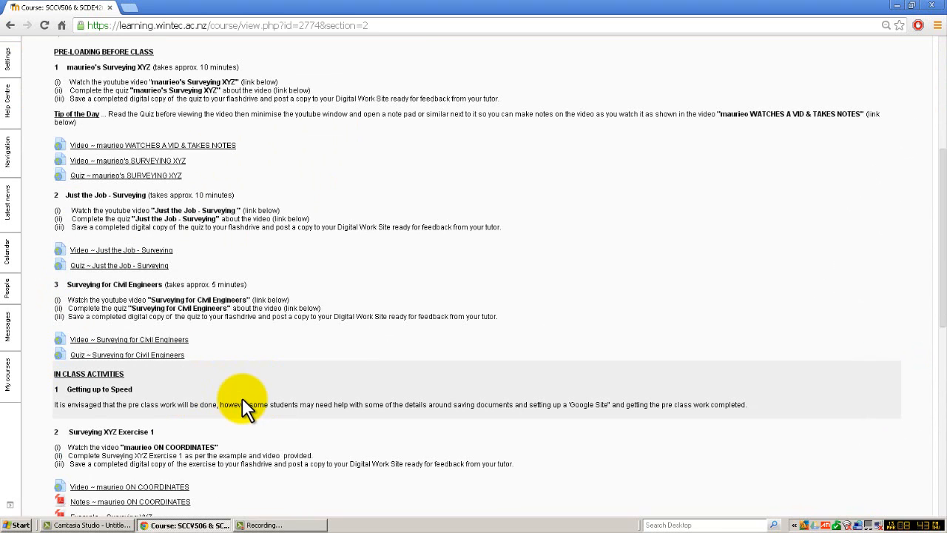
{"action": "scroll", "scroll_direction": "down", "scroll_amount": 3}
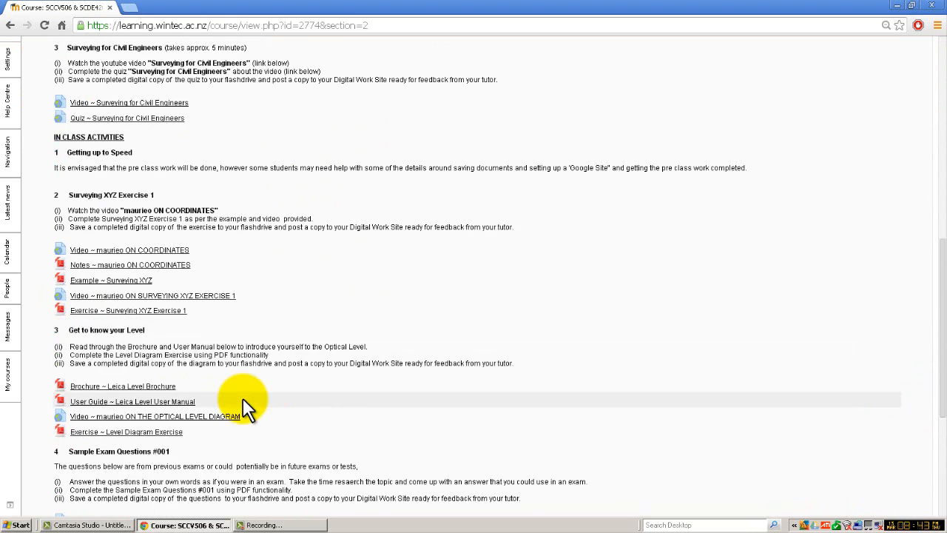
Step: Open the Level Diagram Exercise PDF and start saving a copy of it
{"action": "left_click", "coordinate": [132, 401]}
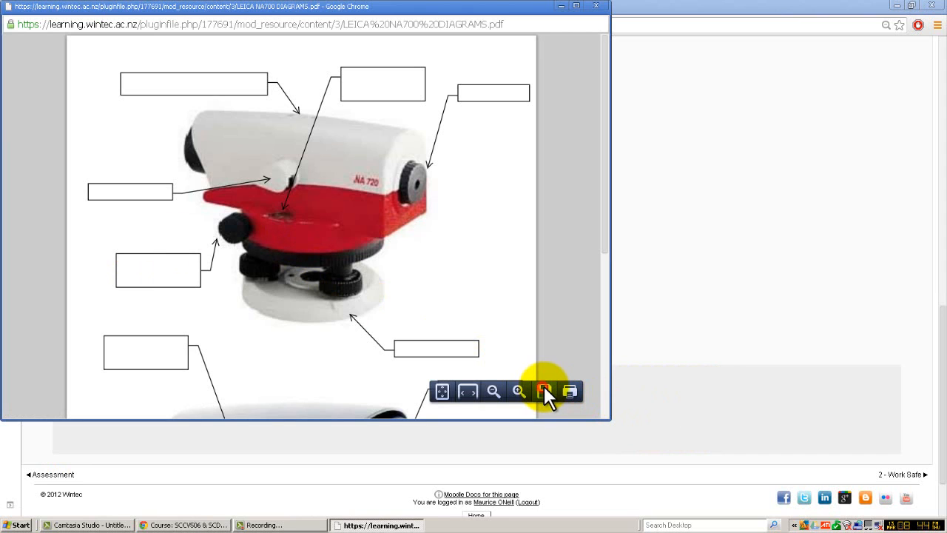
{"action": "left_click", "coordinate": [544, 391]}
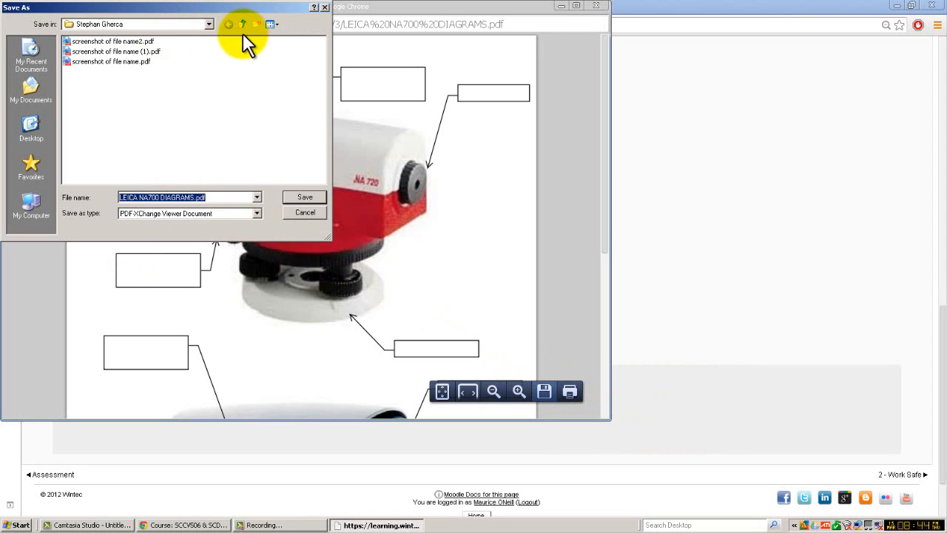
Step: Switch the Save As location to the My Passport (J:) drive
{"action": "left_click", "coordinate": [208, 25]}
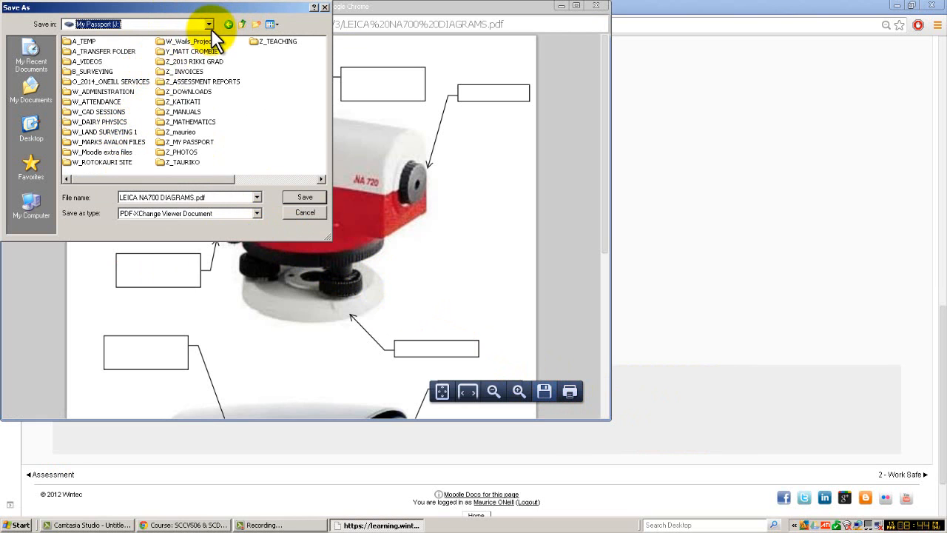
{"action": "left_click", "coordinate": [210, 24]}
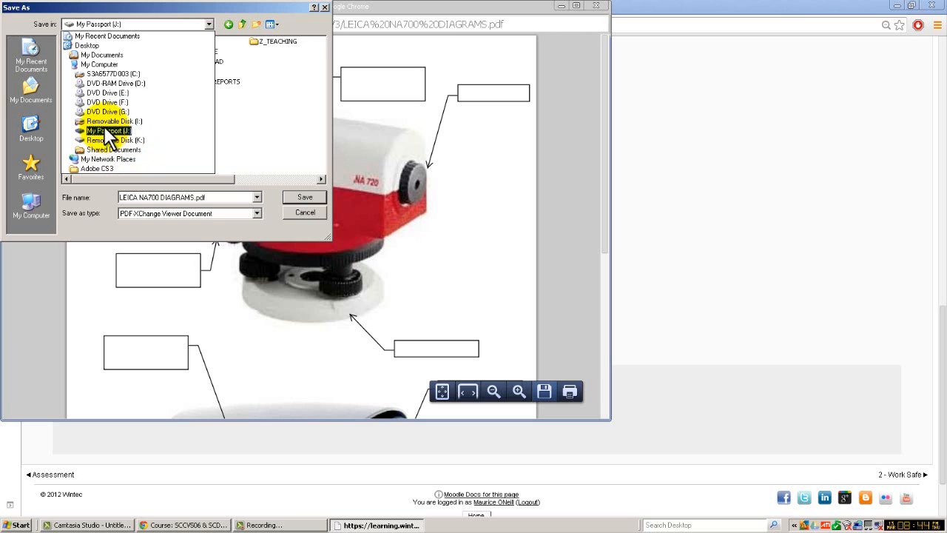
{"action": "left_click", "coordinate": [115, 140]}
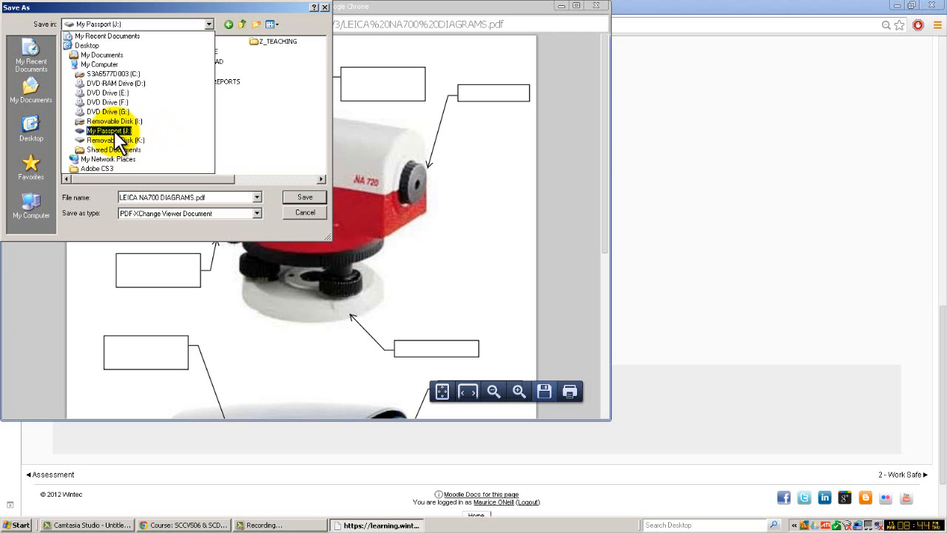
{"action": "left_click", "coordinate": [108, 131]}
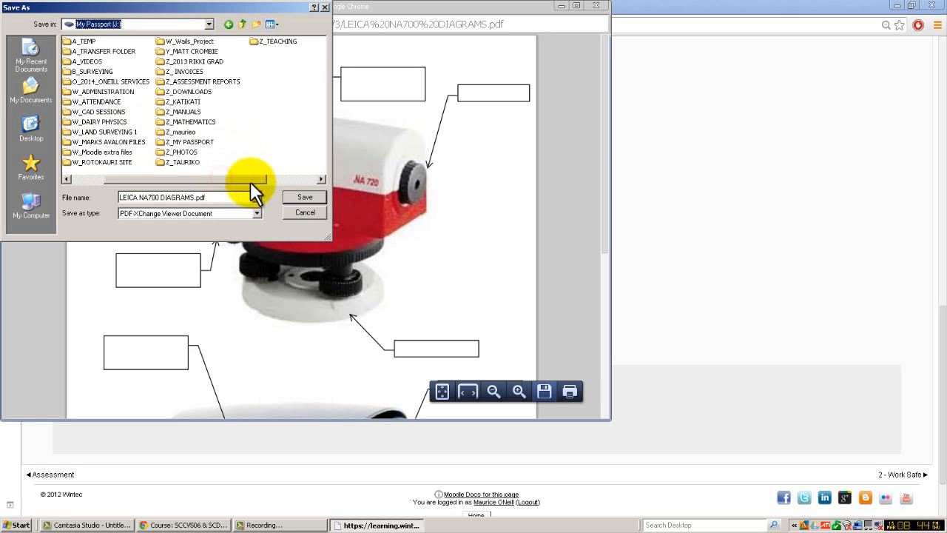
{"action": "mouse_move", "coordinate": [244, 145]}
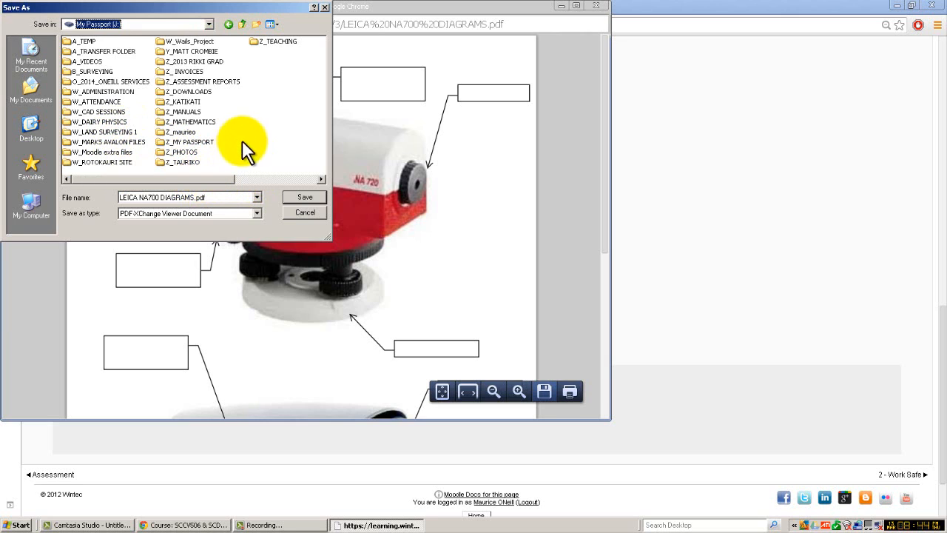
{"action": "mouse_move", "coordinate": [259, 144]}
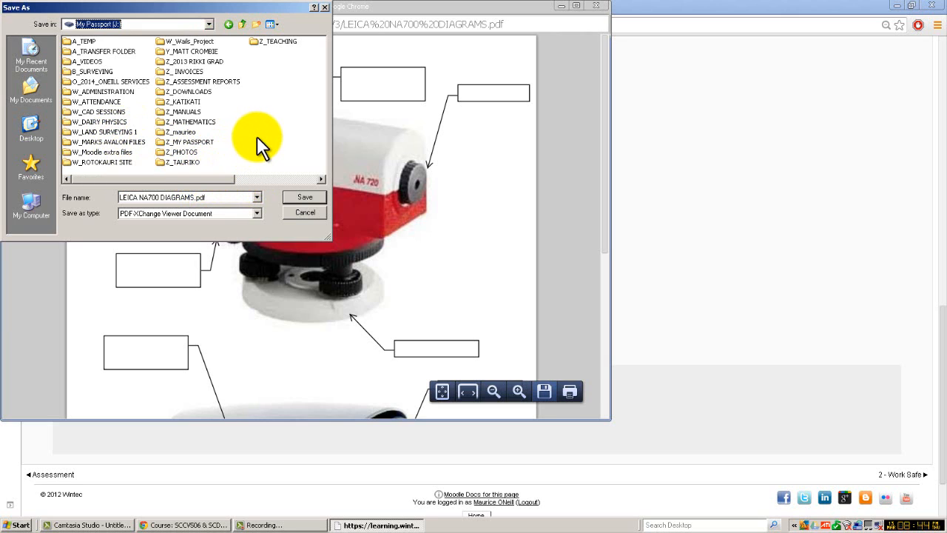
{"action": "mouse_move", "coordinate": [74, 42]}
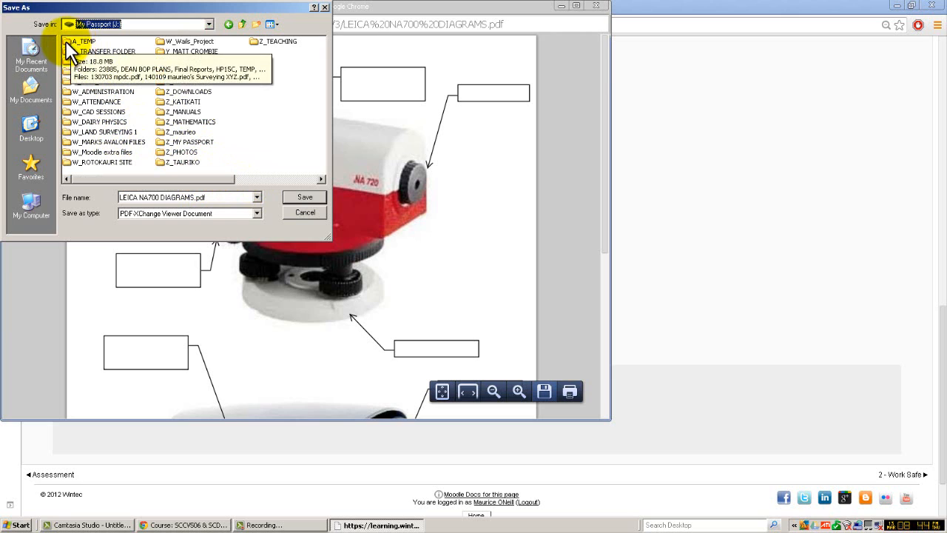
Step: Save the PDF into a new 'PDF File' folder inside A_TEMP, then close Chrome
{"action": "double_click", "coordinate": [76, 40]}
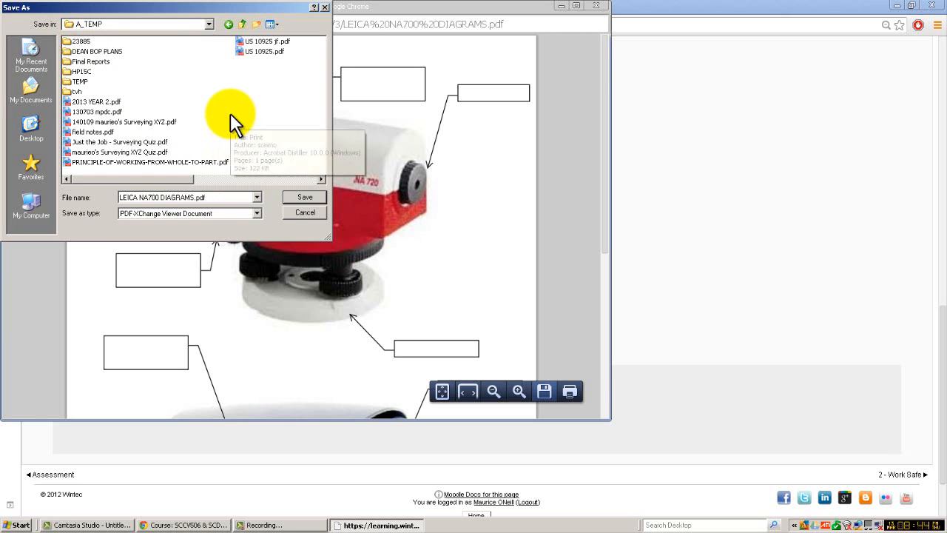
{"action": "mouse_move", "coordinate": [241, 122]}
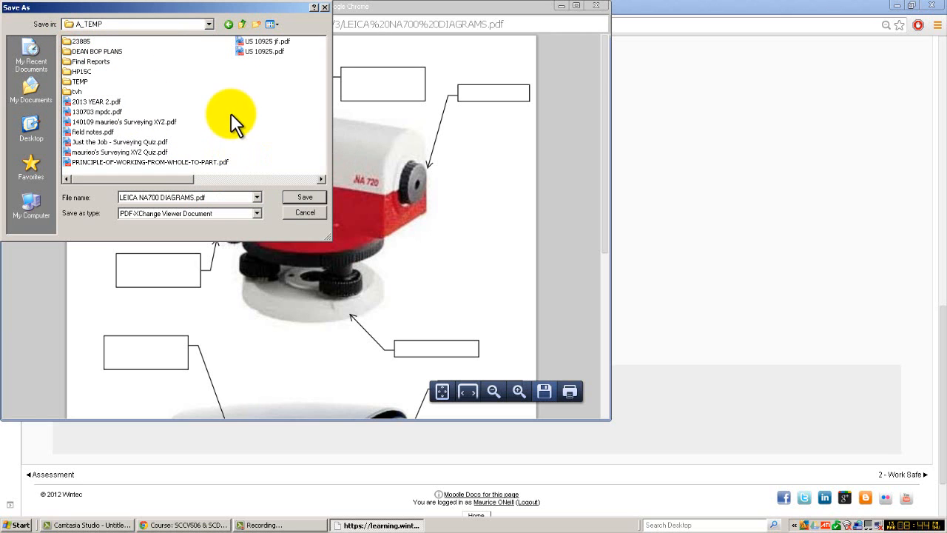
{"action": "mouse_move", "coordinate": [322, 28]}
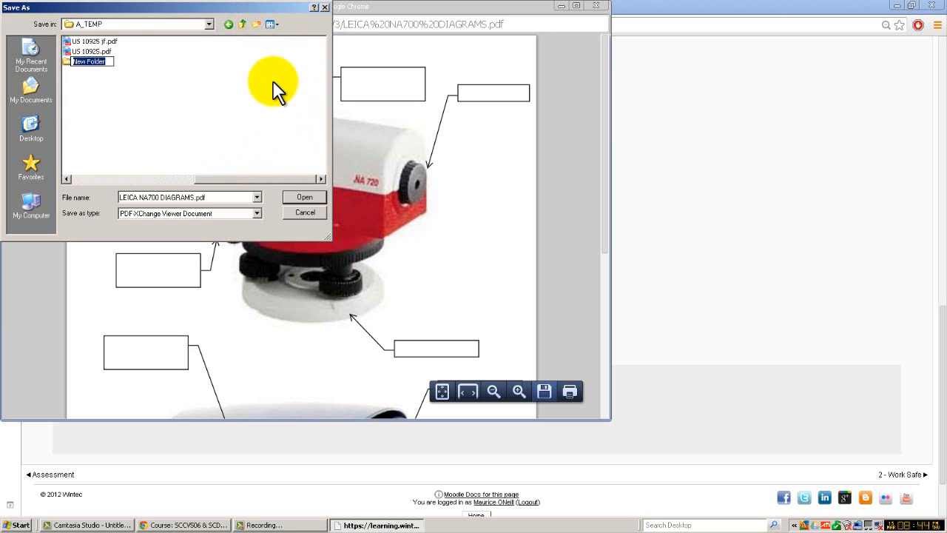
{"action": "type", "text": "PDF Fi"}
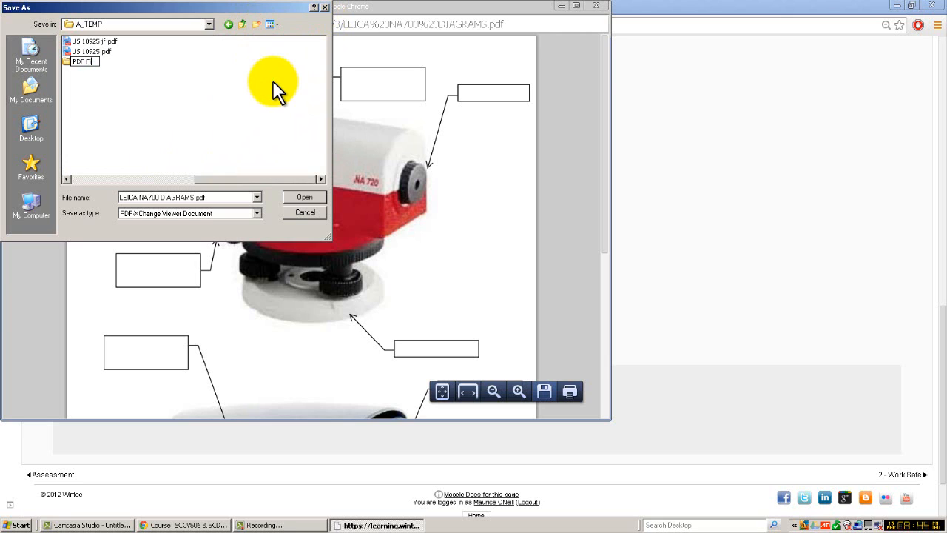
{"action": "mouse_move", "coordinate": [46, 76]}
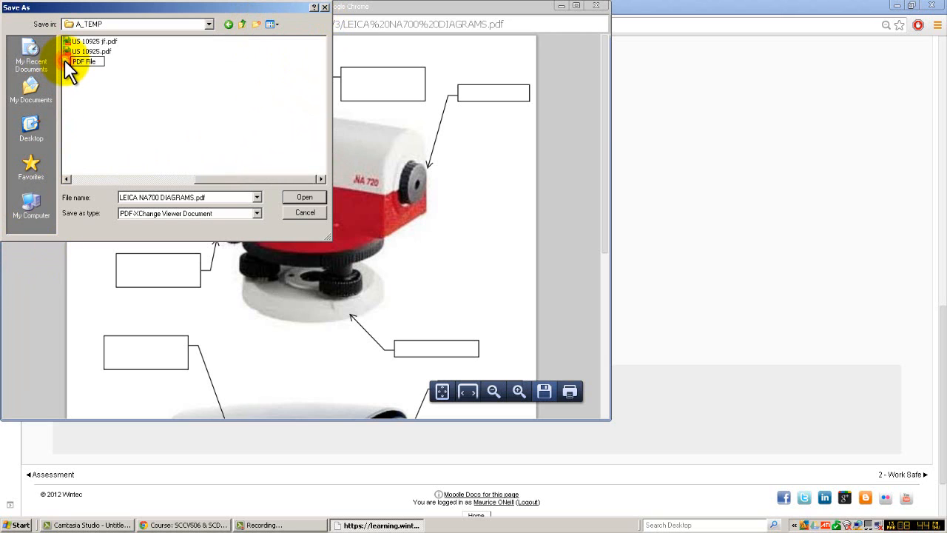
{"action": "double_click", "coordinate": [83, 61]}
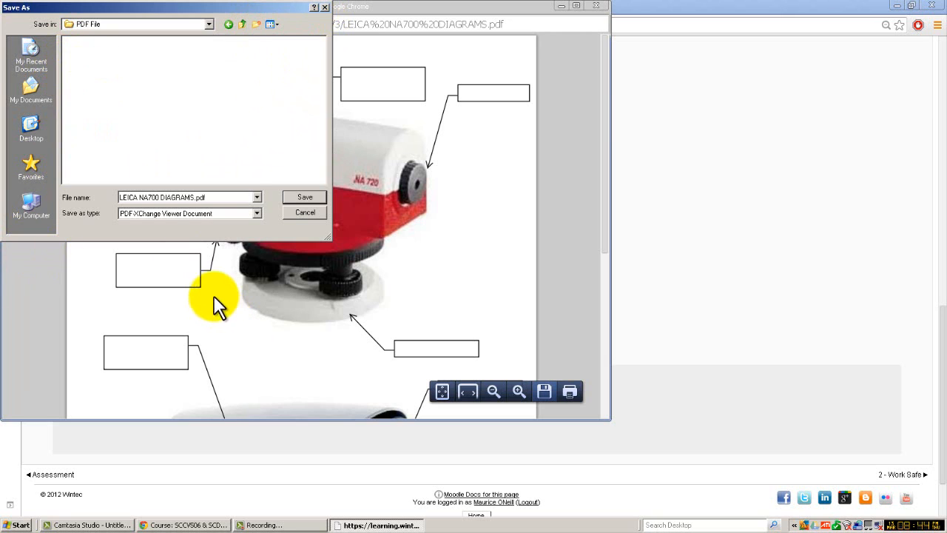
{"action": "left_click", "coordinate": [303, 197]}
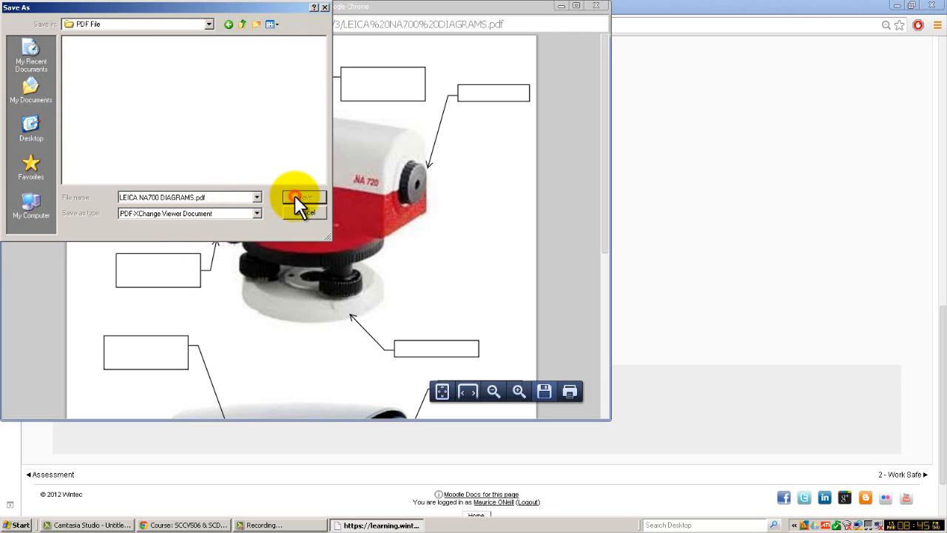
{"action": "left_click", "coordinate": [301, 197]}
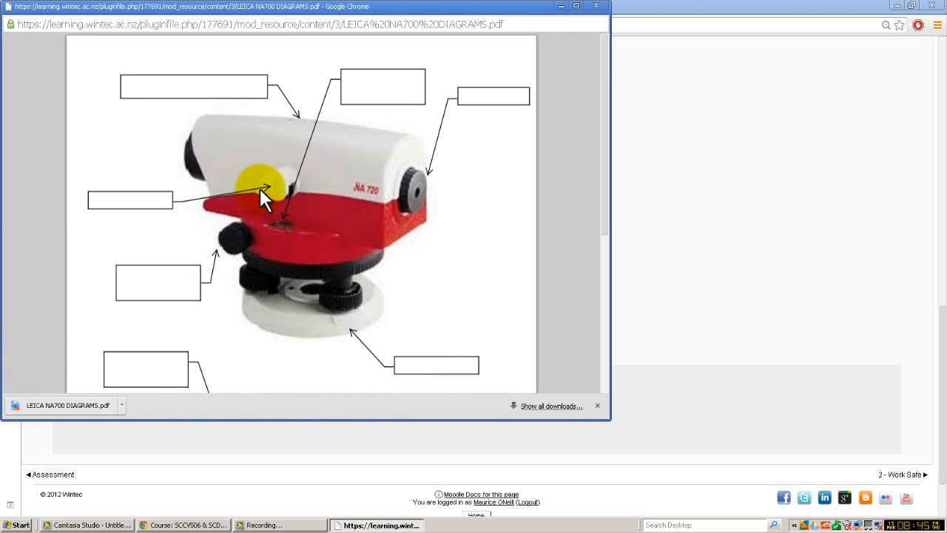
{"action": "mouse_move", "coordinate": [605, 9]}
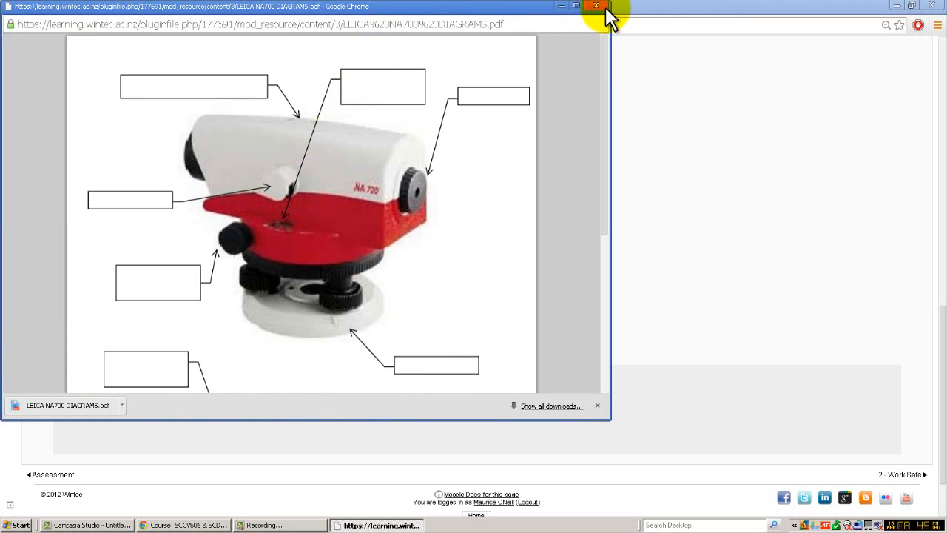
{"action": "mouse_move", "coordinate": [620, 18]}
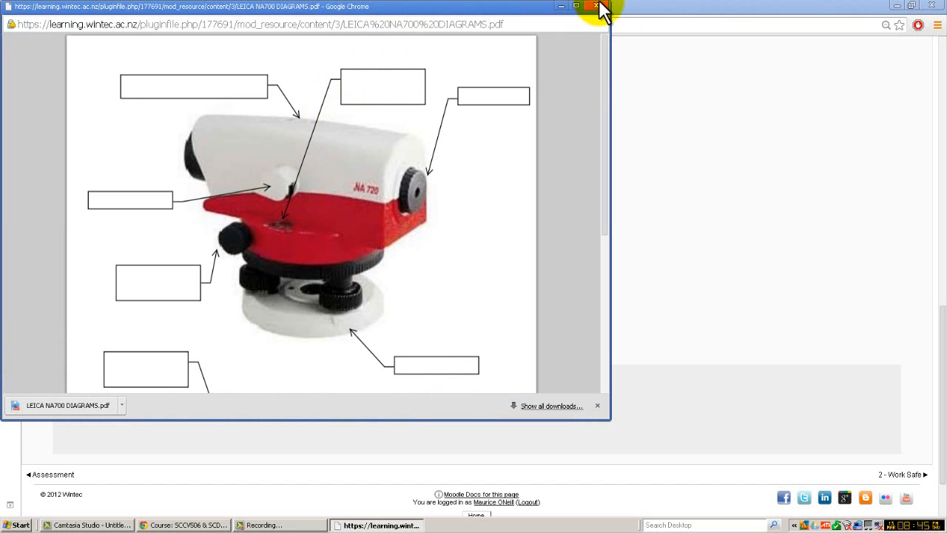
{"action": "left_click", "coordinate": [597, 6]}
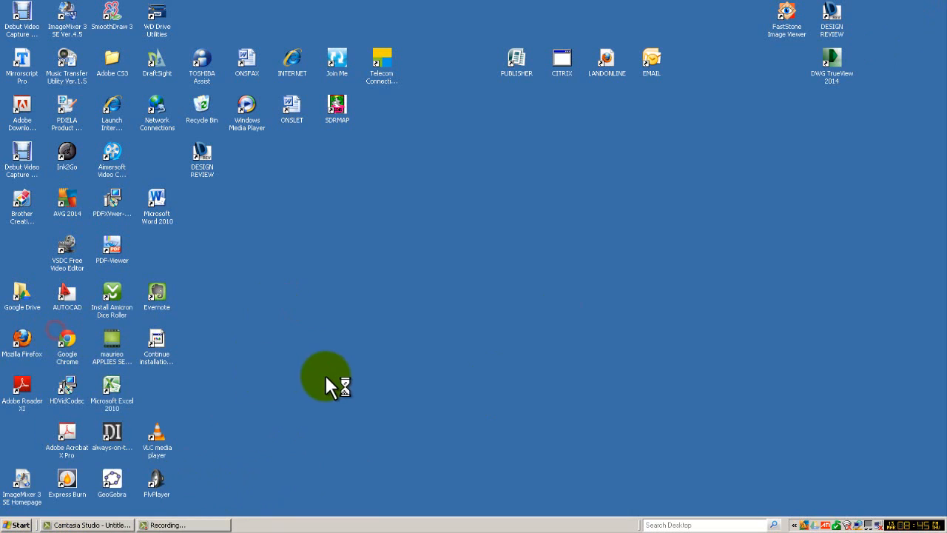
{"action": "mouse_move", "coordinate": [328, 372]}
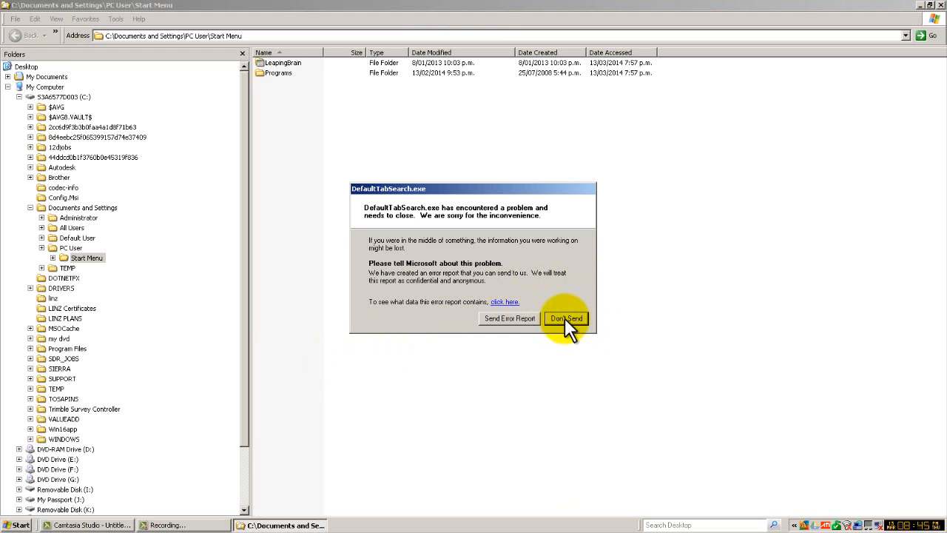
Step: Dismiss the DefaultTabSearch.exe error report and scroll the Explorer Folders pane
{"action": "left_click", "coordinate": [566, 318]}
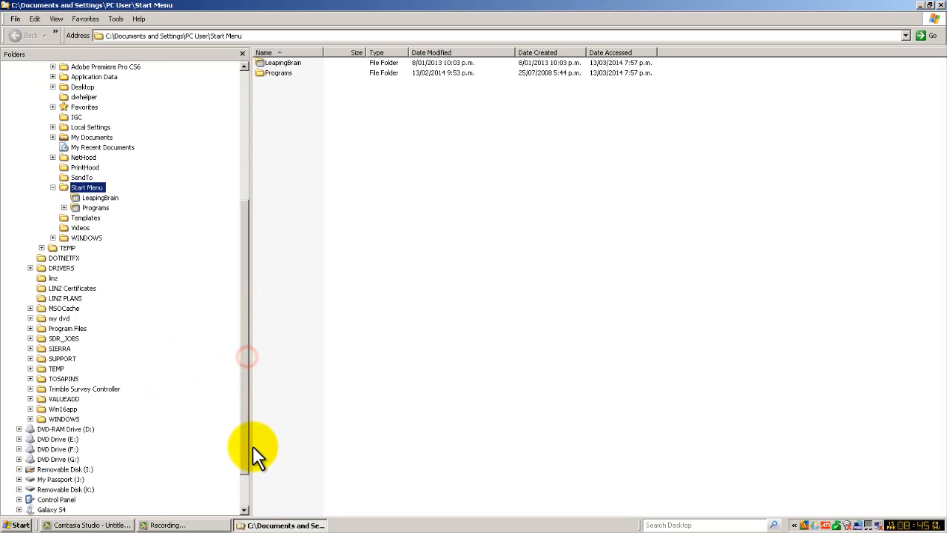
{"action": "scroll", "scroll_direction": "down", "scroll_amount": 3}
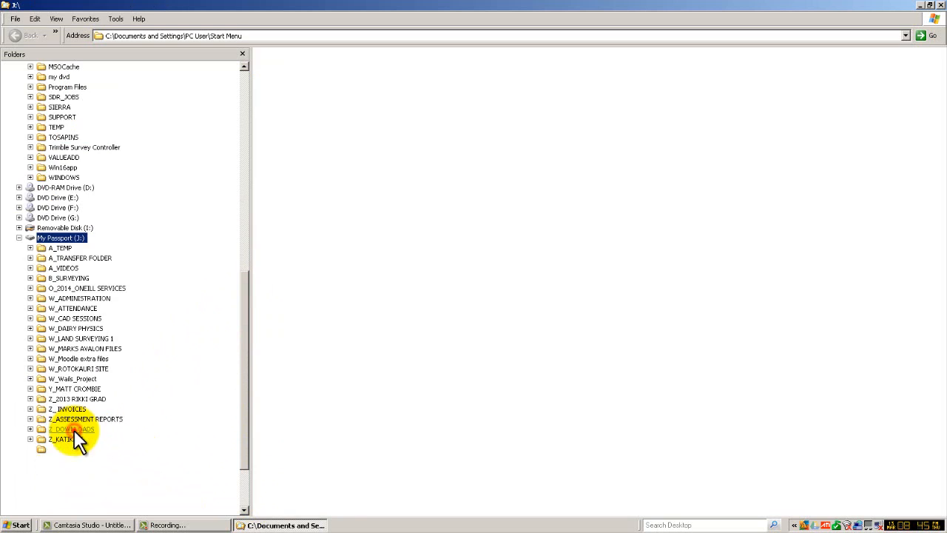
Step: Browse to J:\A_TEMP\PDF File and open LEICA NA700 DIAGRAMS.pdf
{"action": "left_click", "coordinate": [61, 238]}
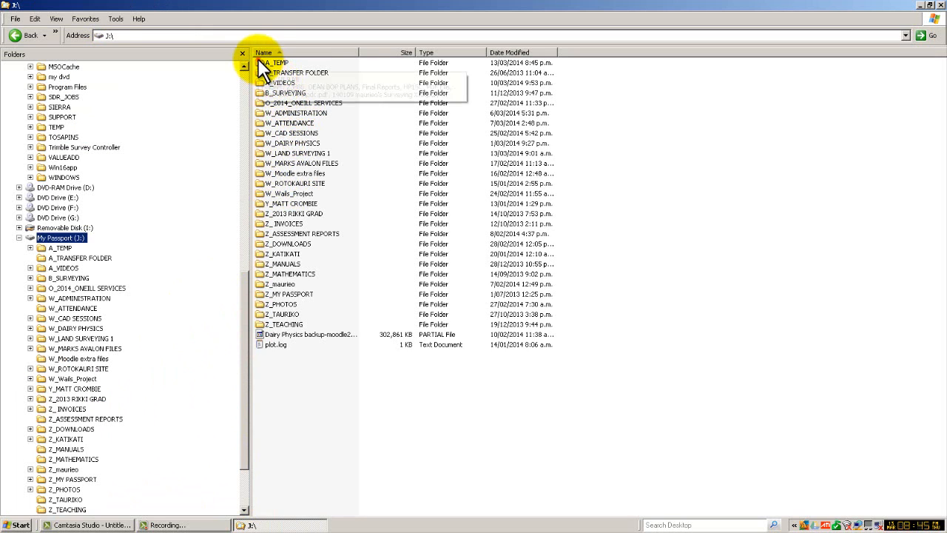
{"action": "double_click", "coordinate": [279, 71]}
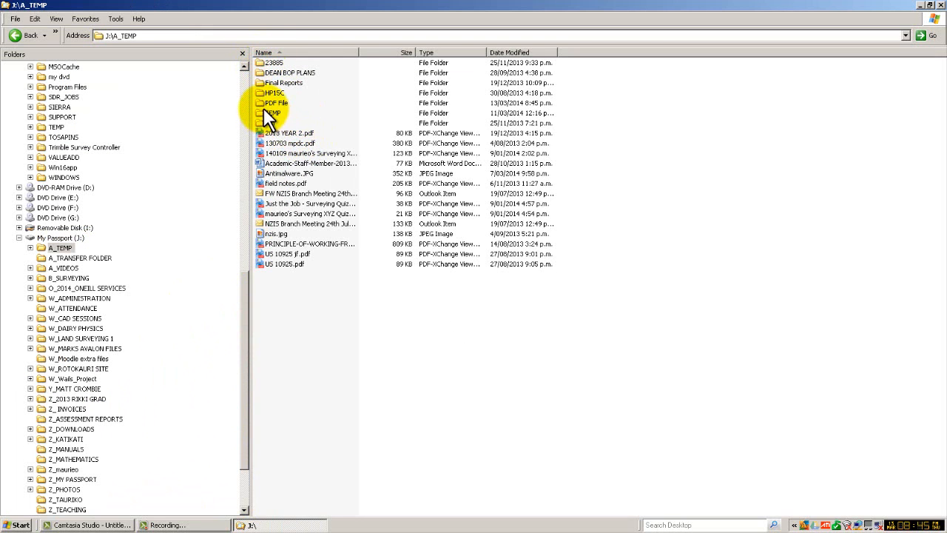
{"action": "double_click", "coordinate": [275, 103]}
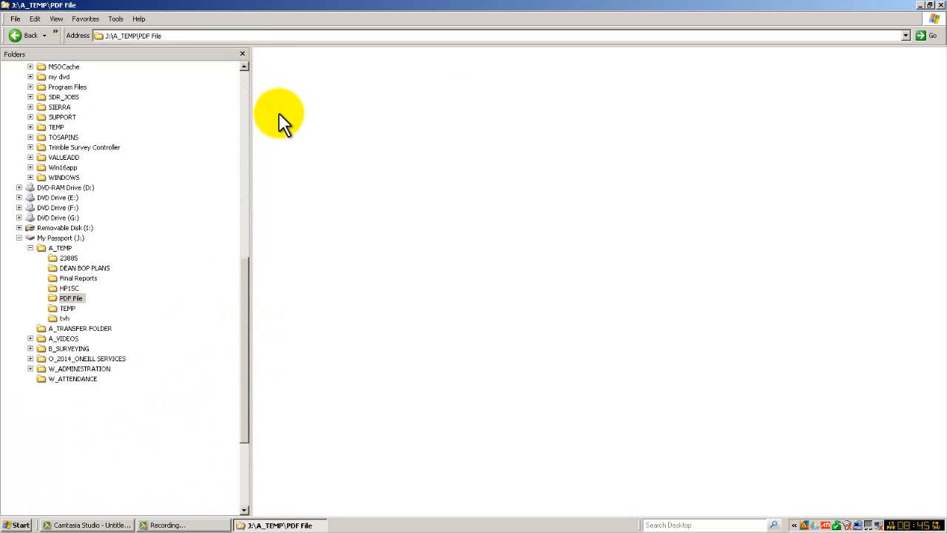
{"action": "left_click", "coordinate": [69, 297]}
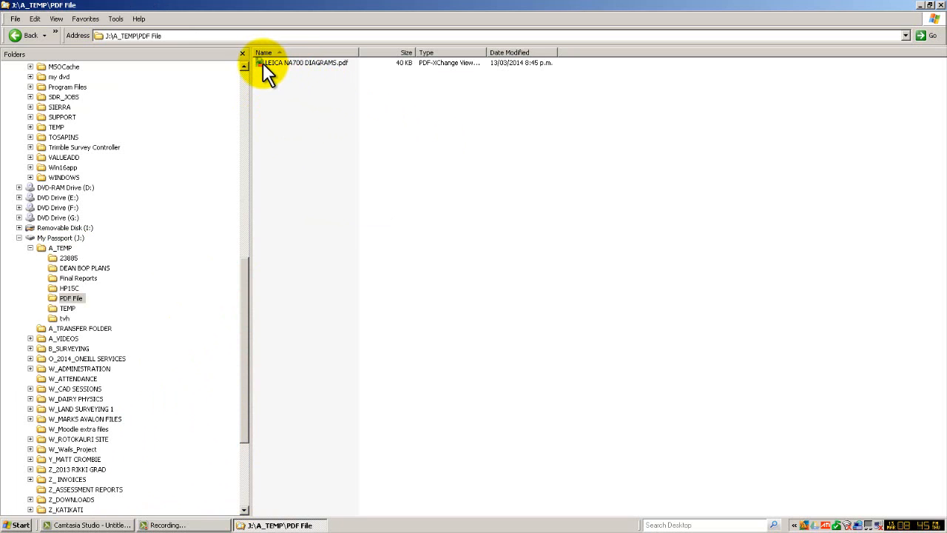
{"action": "double_click", "coordinate": [286, 64]}
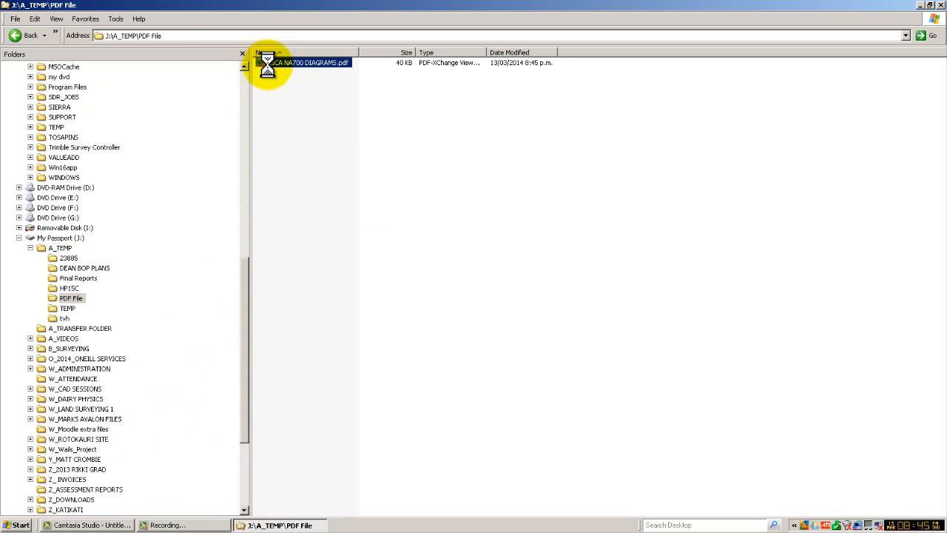
Step: Open LEICA NA700 DIAGRAMS.pdf in Adobe Acrobat through Open With
{"action": "right_click", "coordinate": [304, 62]}
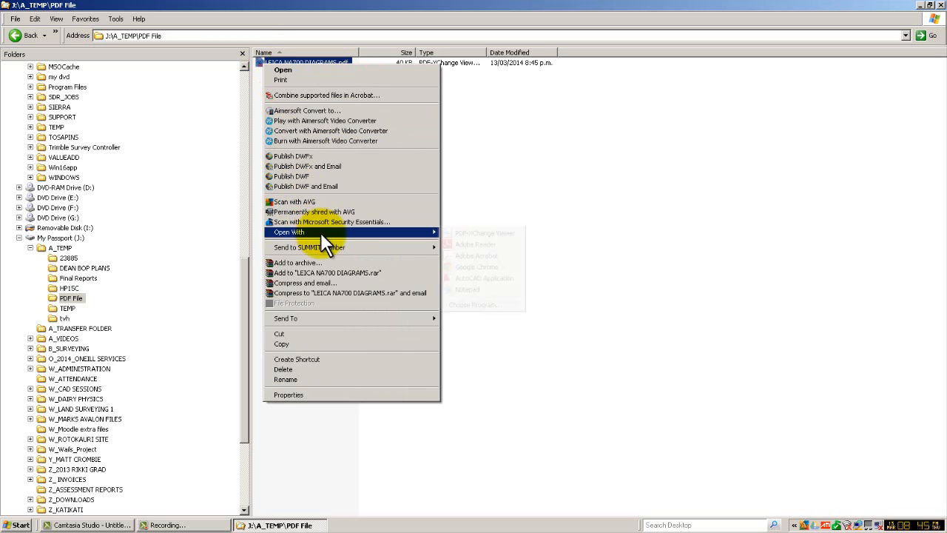
{"action": "mouse_move", "coordinate": [440, 240]}
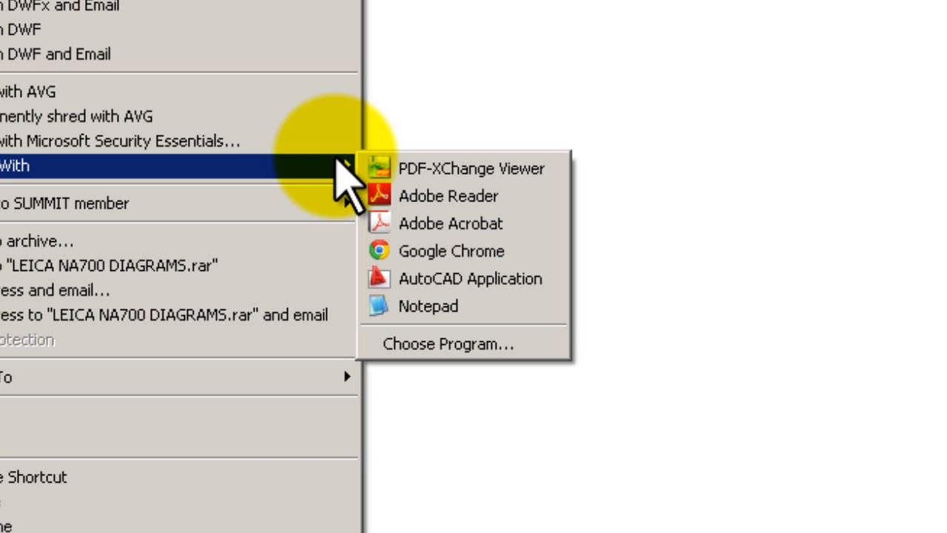
{"action": "mouse_move", "coordinate": [398, 229]}
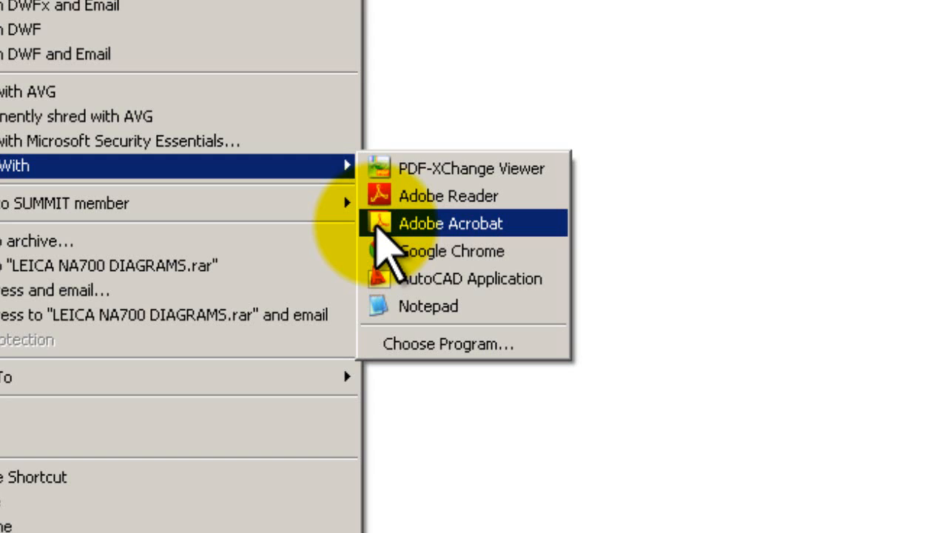
{"action": "left_click", "coordinate": [445, 223]}
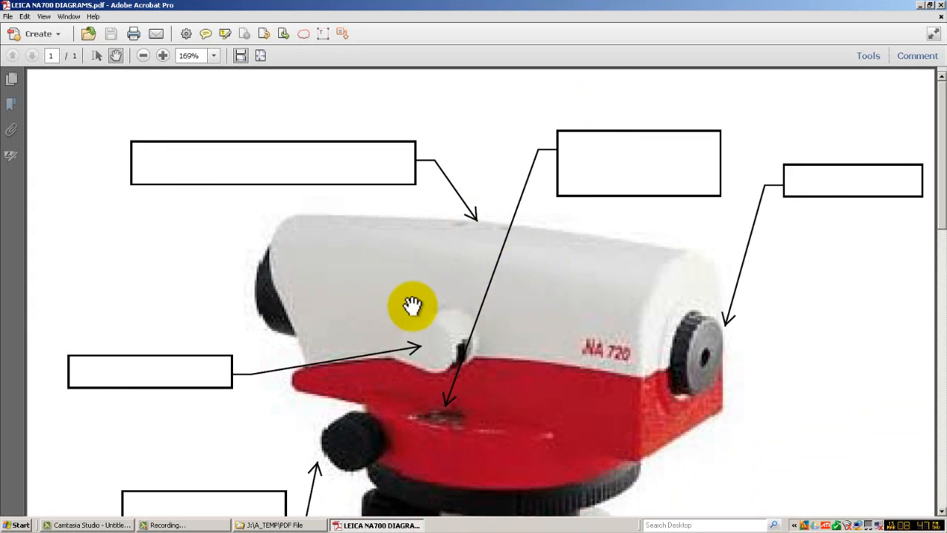
{"action": "mouse_move", "coordinate": [159, 254]}
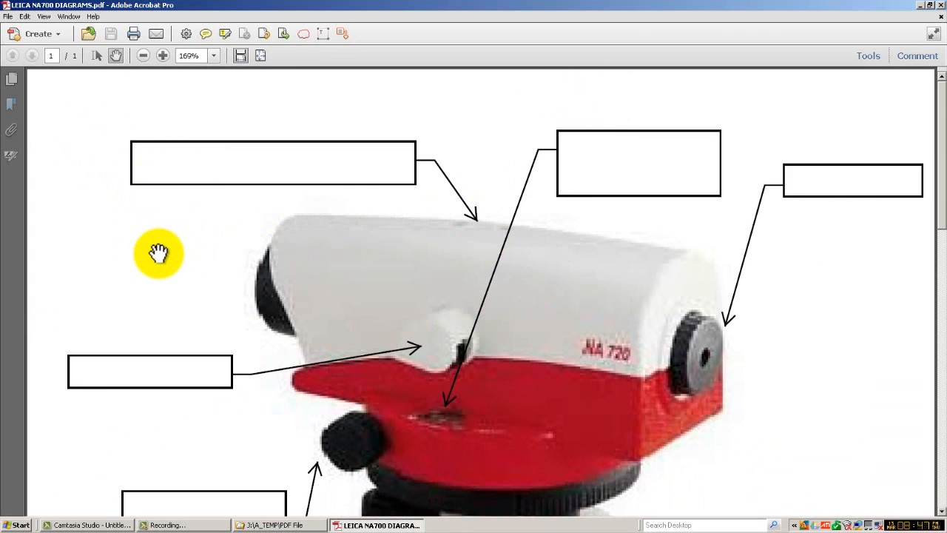
{"action": "mouse_move", "coordinate": [153, 253]}
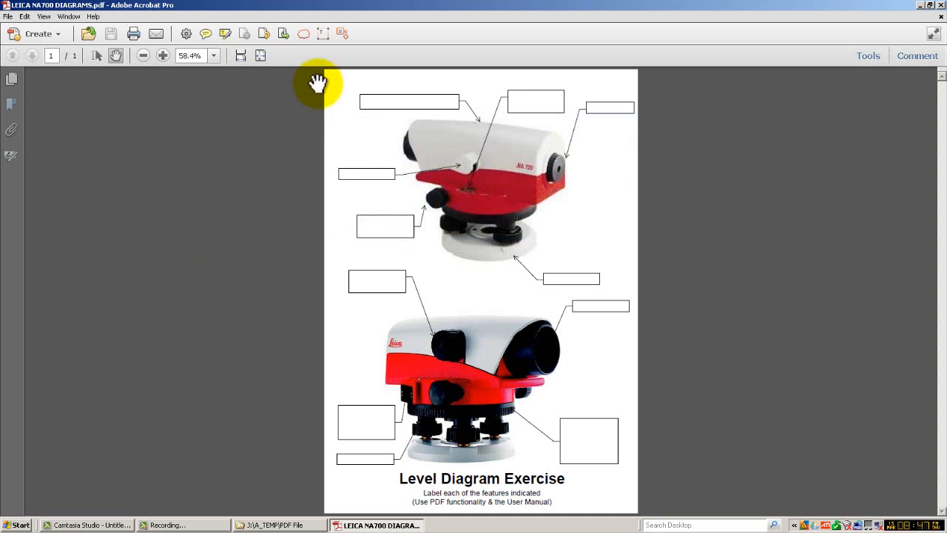
{"action": "mouse_move", "coordinate": [898, 74]}
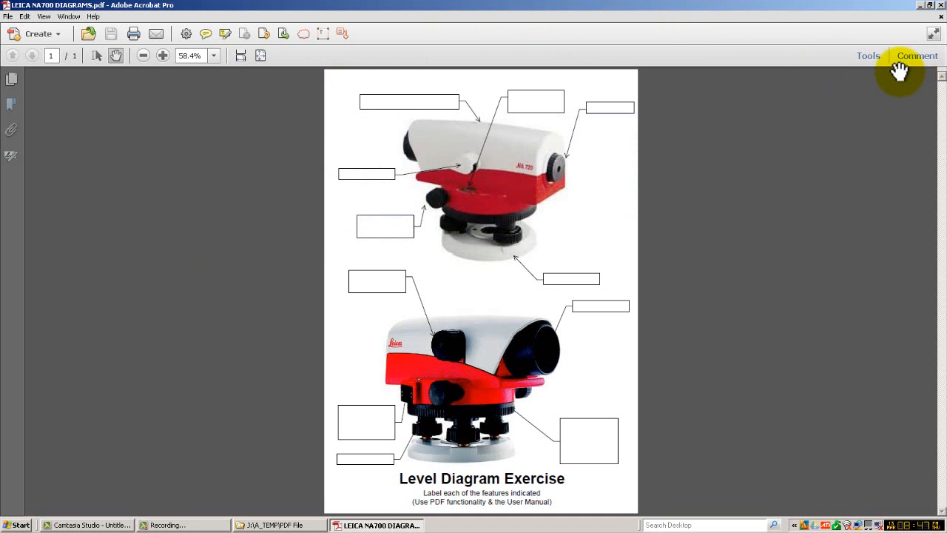
{"action": "mouse_move", "coordinate": [867, 59]}
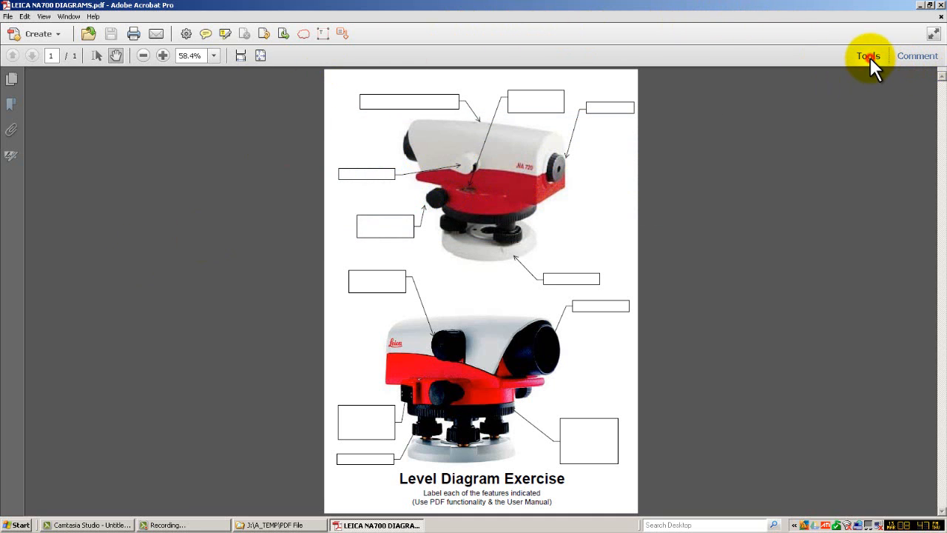
Step: Show the Tools pane with its Pages section beside the level diagram
{"action": "left_click", "coordinate": [868, 56]}
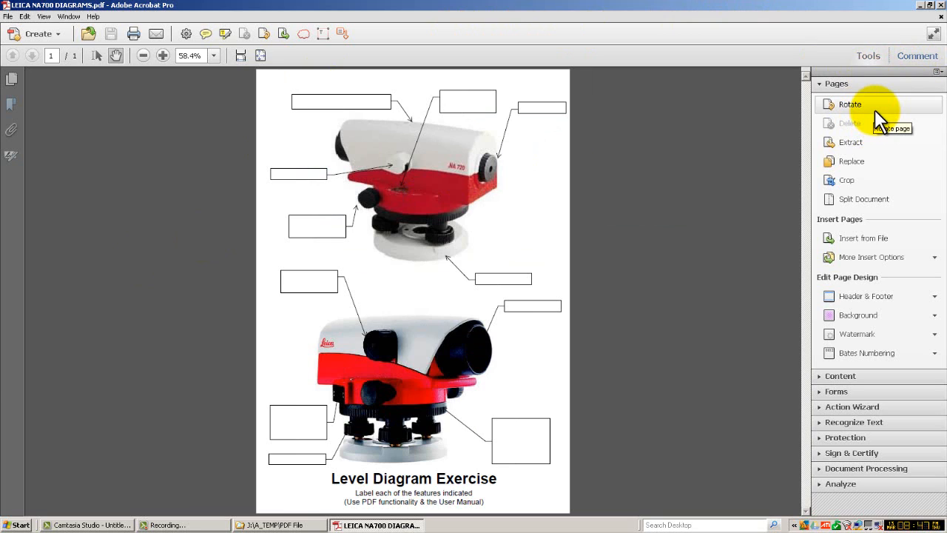
{"action": "mouse_move", "coordinate": [878, 141]}
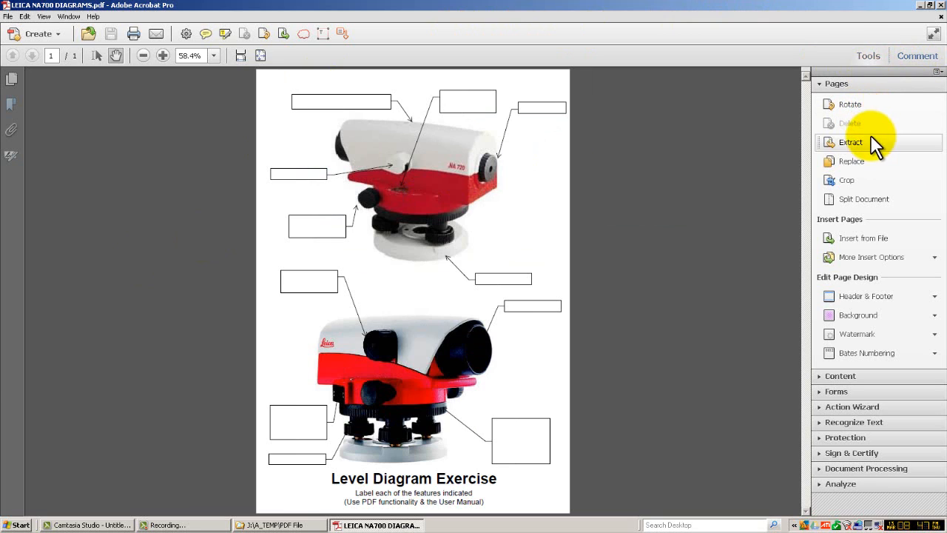
{"action": "mouse_move", "coordinate": [861, 202]}
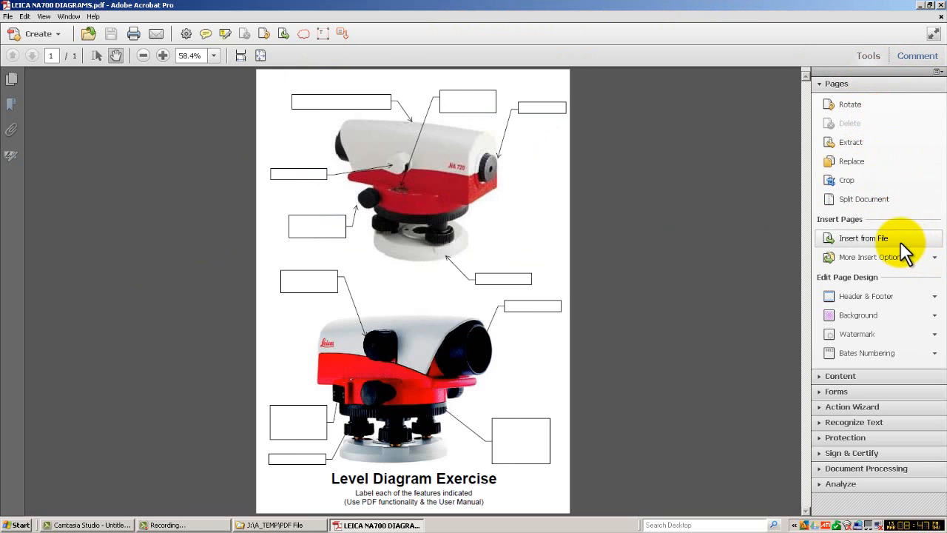
{"action": "mouse_move", "coordinate": [902, 248]}
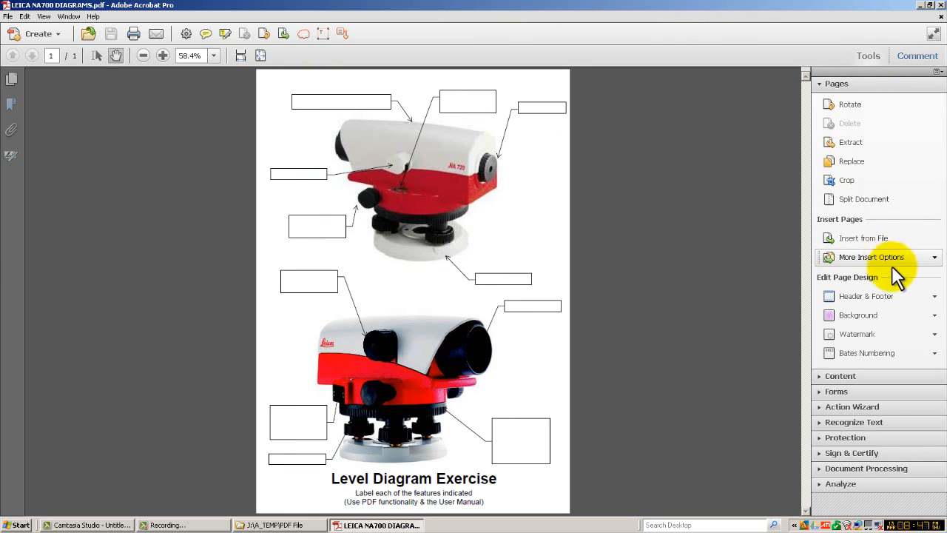
{"action": "mouse_move", "coordinate": [840, 385]}
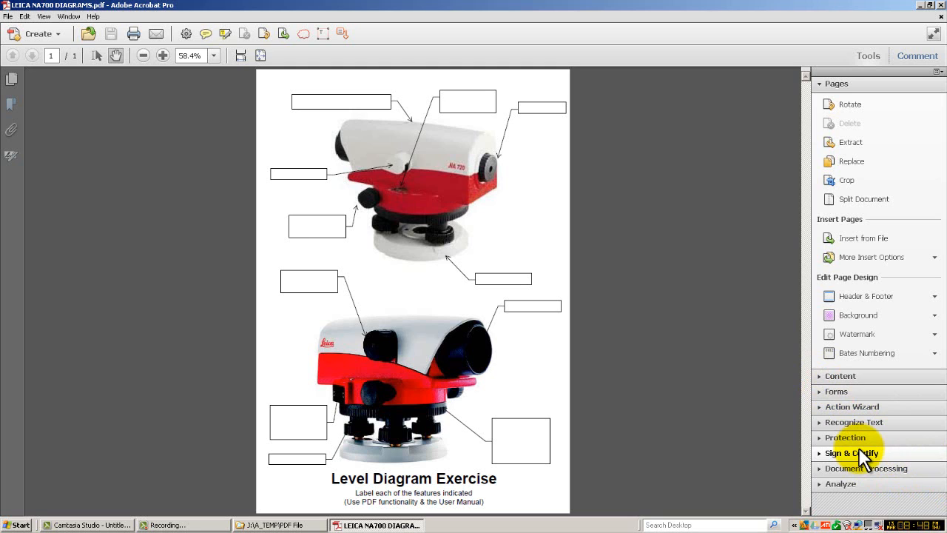
{"action": "mouse_move", "coordinate": [784, 158]}
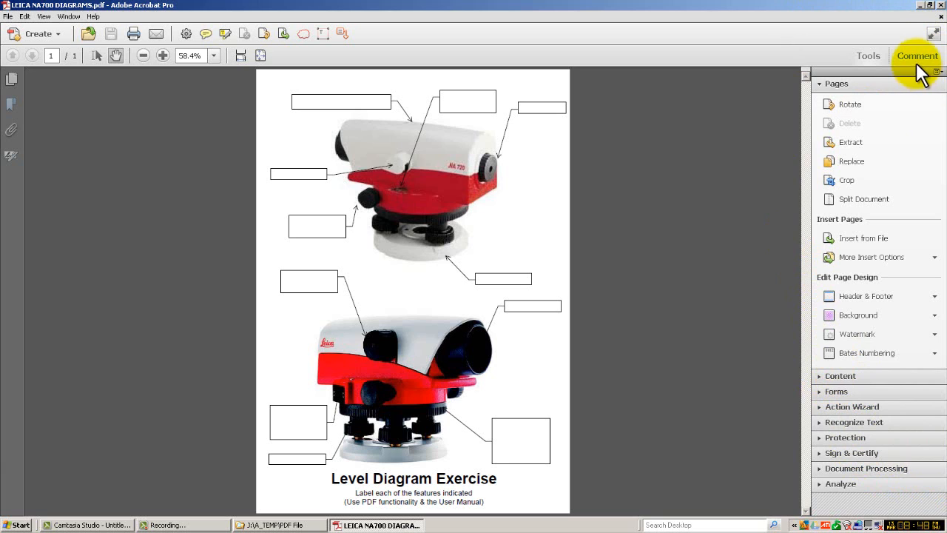
Step: Show the Comment tools pane with annotations and drawing markups beside the diagram
{"action": "left_click", "coordinate": [909, 55]}
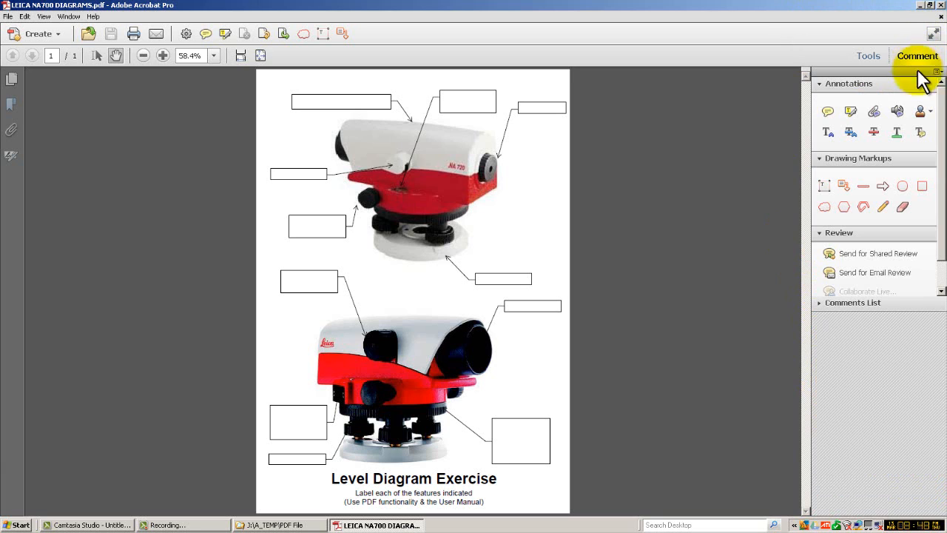
{"action": "mouse_move", "coordinate": [866, 61]}
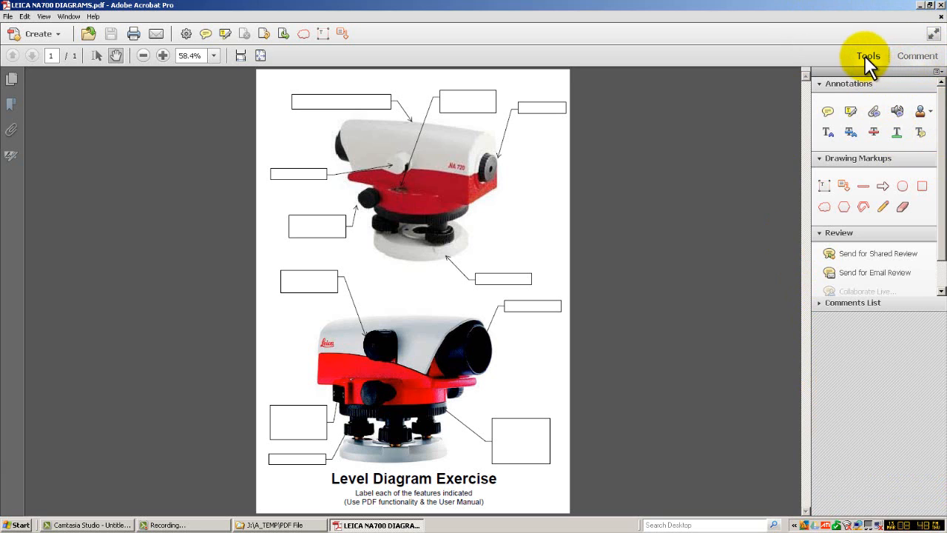
{"action": "mouse_move", "coordinate": [866, 174]}
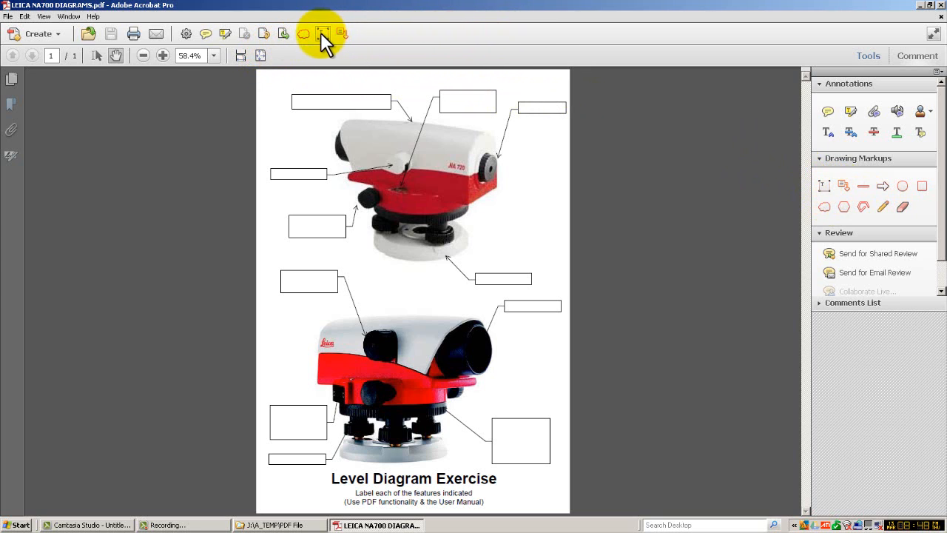
{"action": "mouse_move", "coordinate": [335, 45]}
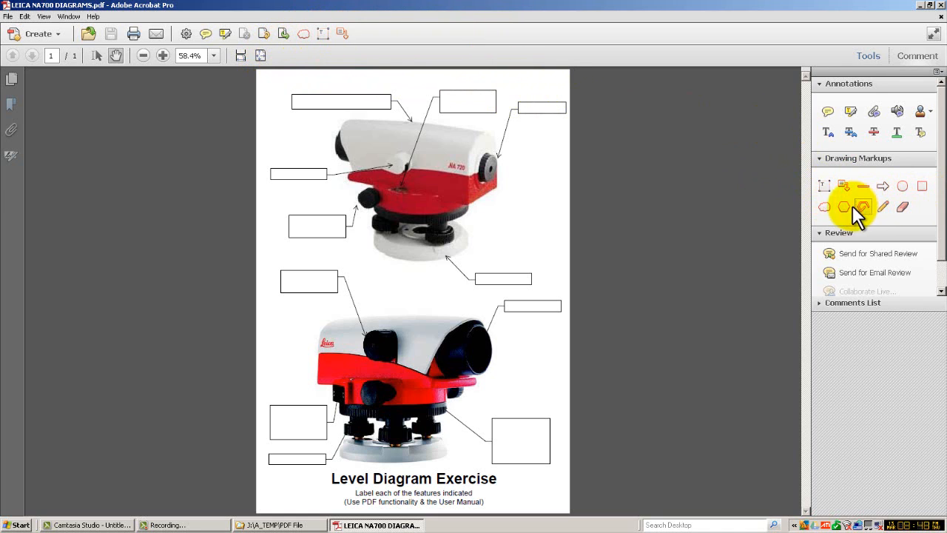
{"action": "mouse_move", "coordinate": [864, 194]}
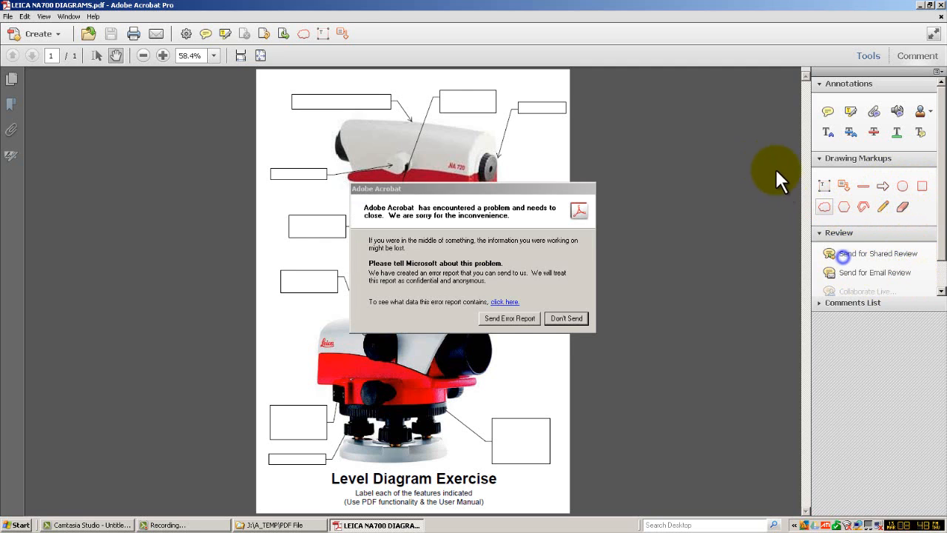
Step: Dismiss the crash report and enter 'Circular Bubble' in the top callout box
{"action": "left_click", "coordinate": [566, 318]}
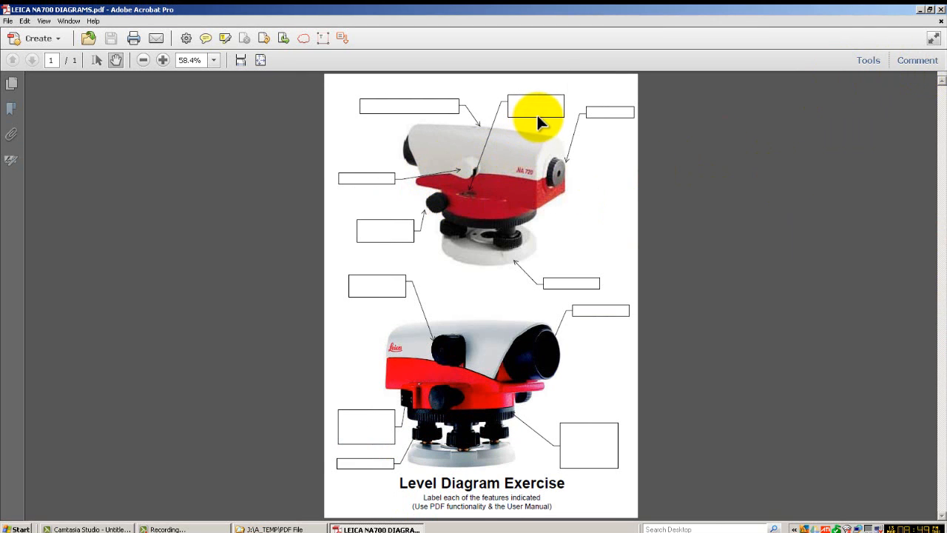
{"action": "left_click", "coordinate": [535, 104]}
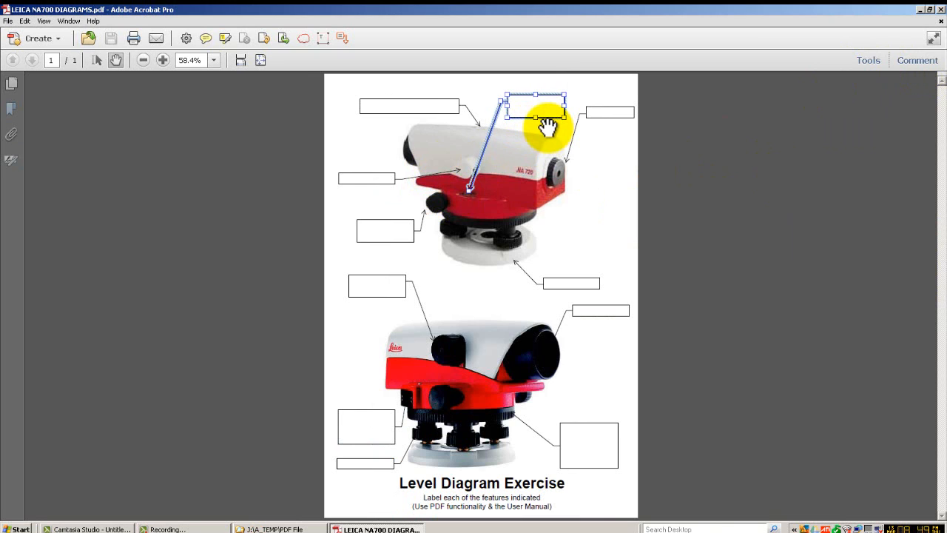
{"action": "mouse_move", "coordinate": [545, 133]}
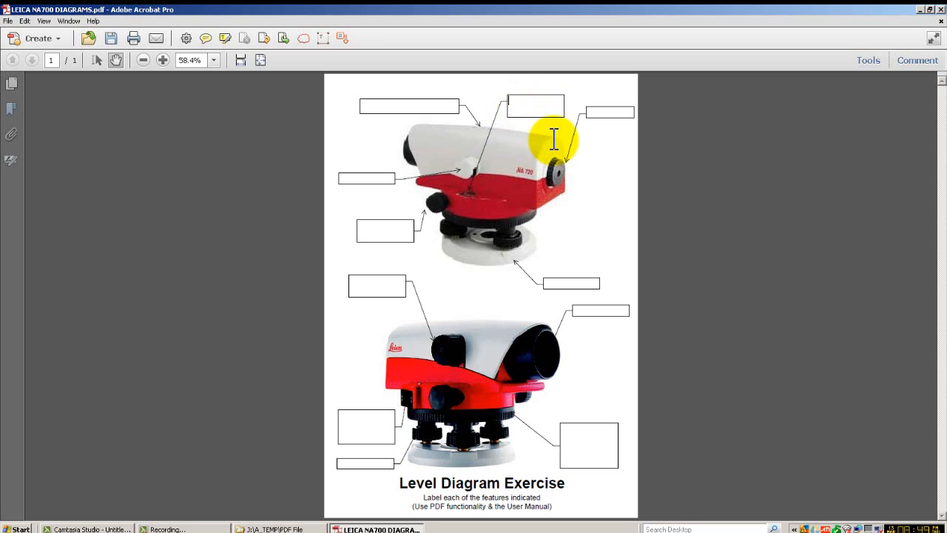
{"action": "type", "text": "ci"}
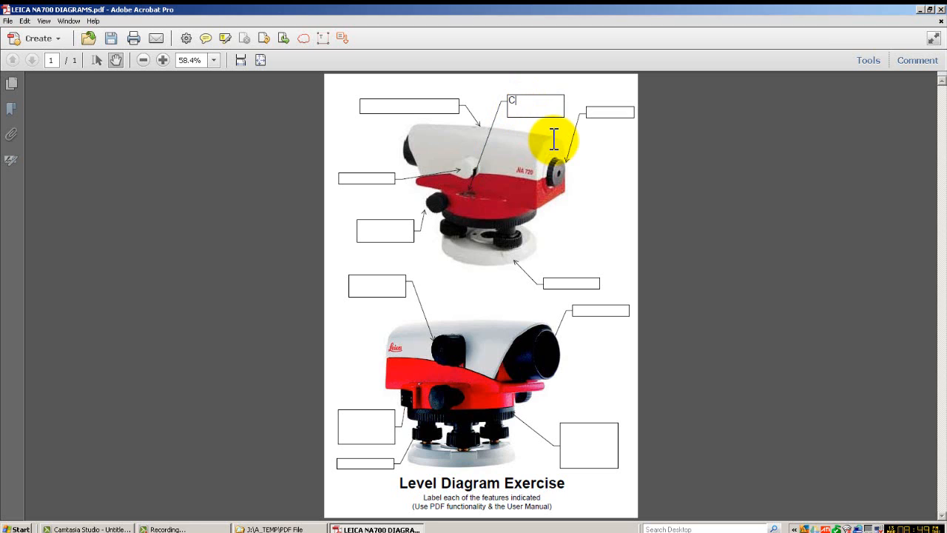
{"action": "type", "text": "ircul"}
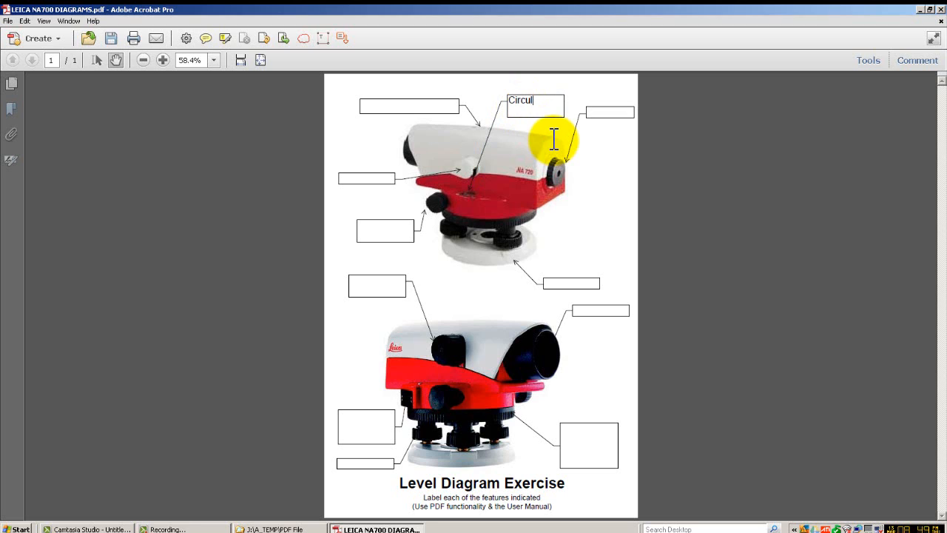
{"action": "type", "text": "ar"}
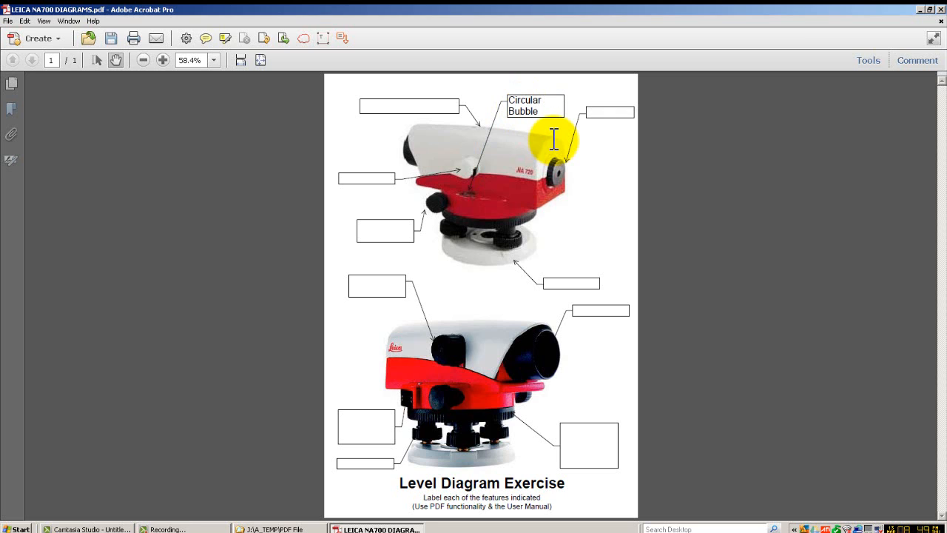
{"action": "left_click", "coordinate": [536, 111]}
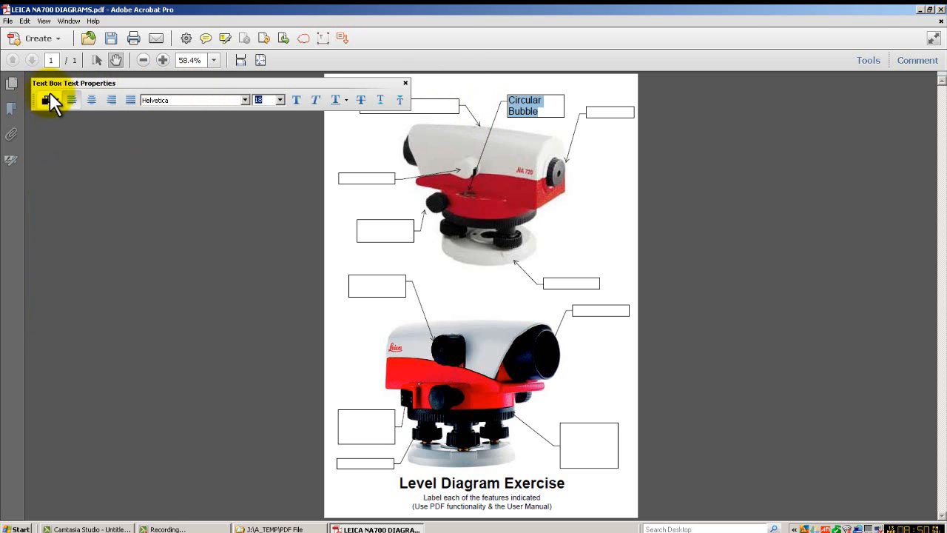
Step: Open the text colour choices for the Circular Bubble callout text
{"action": "left_click", "coordinate": [49, 99]}
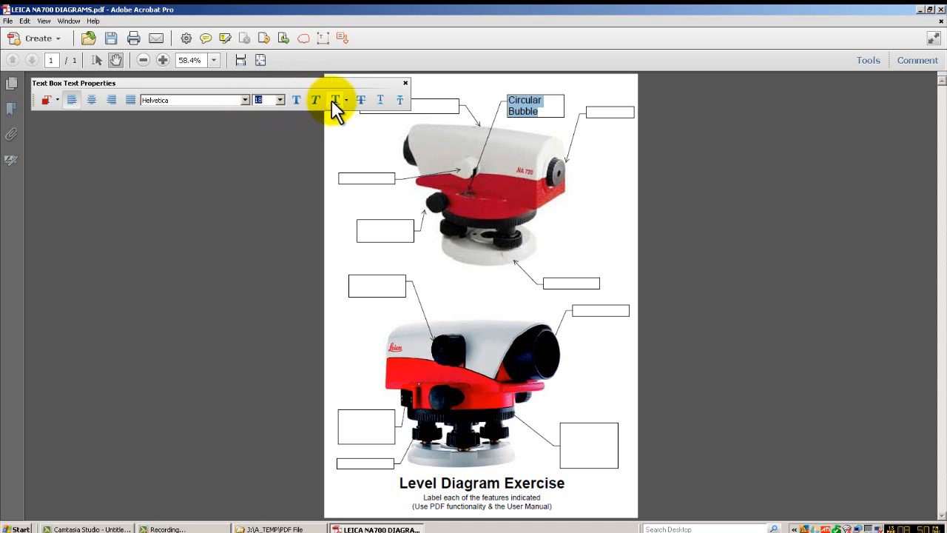
{"action": "mouse_move", "coordinate": [358, 116]}
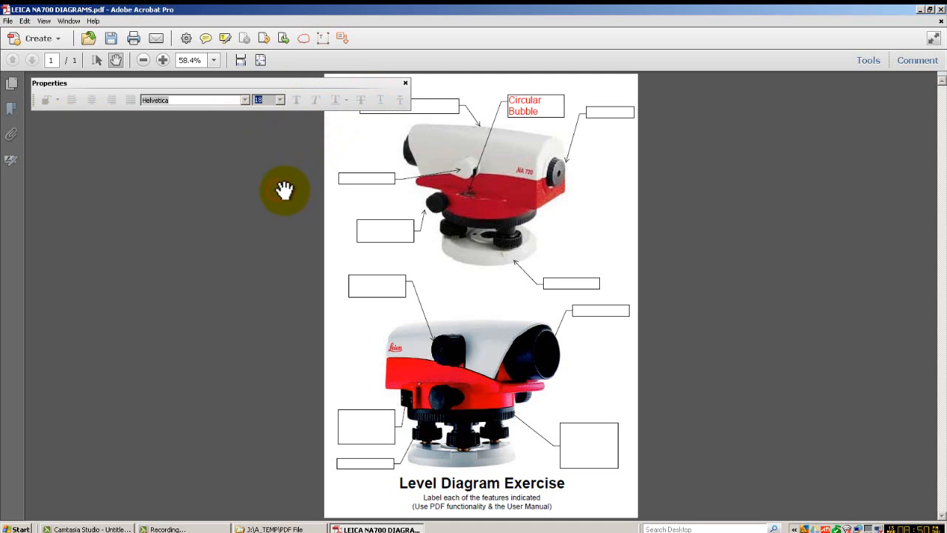
{"action": "mouse_move", "coordinate": [564, 144]}
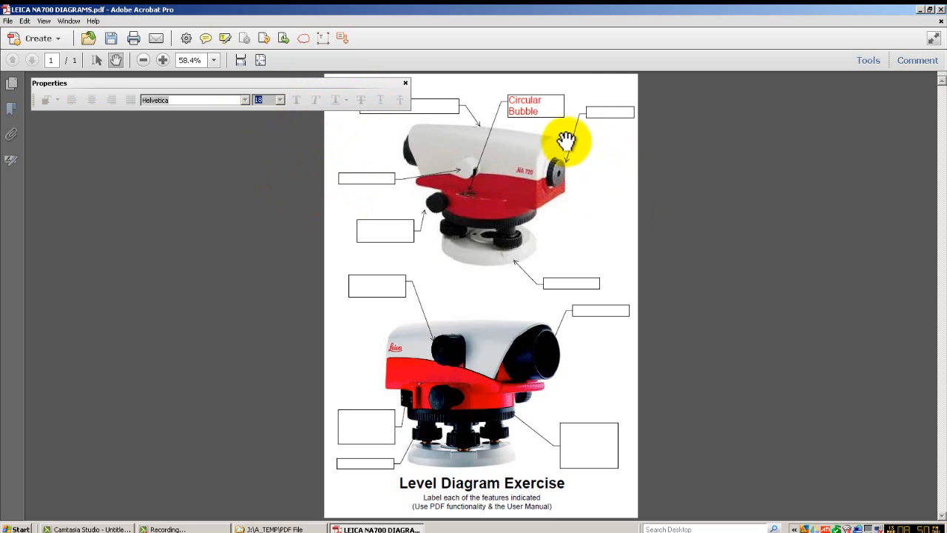
{"action": "mouse_move", "coordinate": [554, 124]}
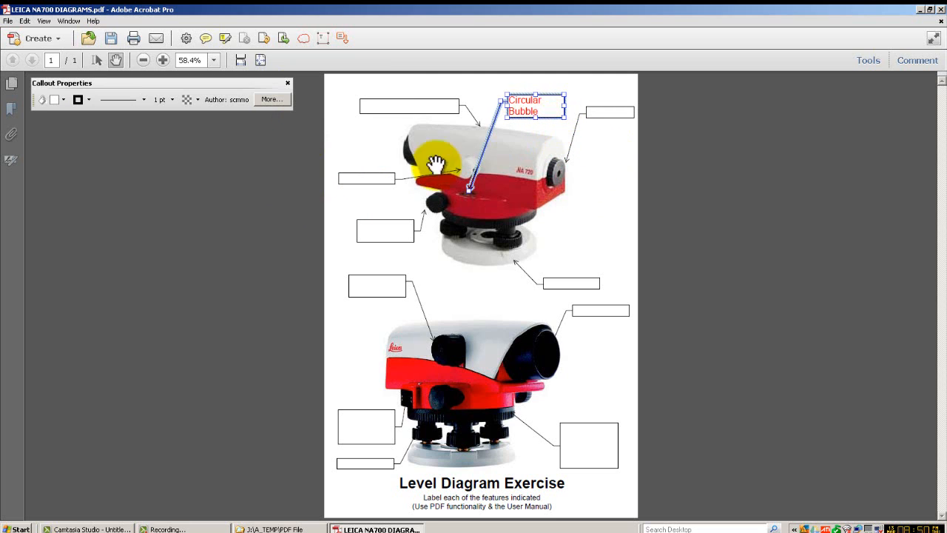
{"action": "mouse_move", "coordinate": [533, 137]}
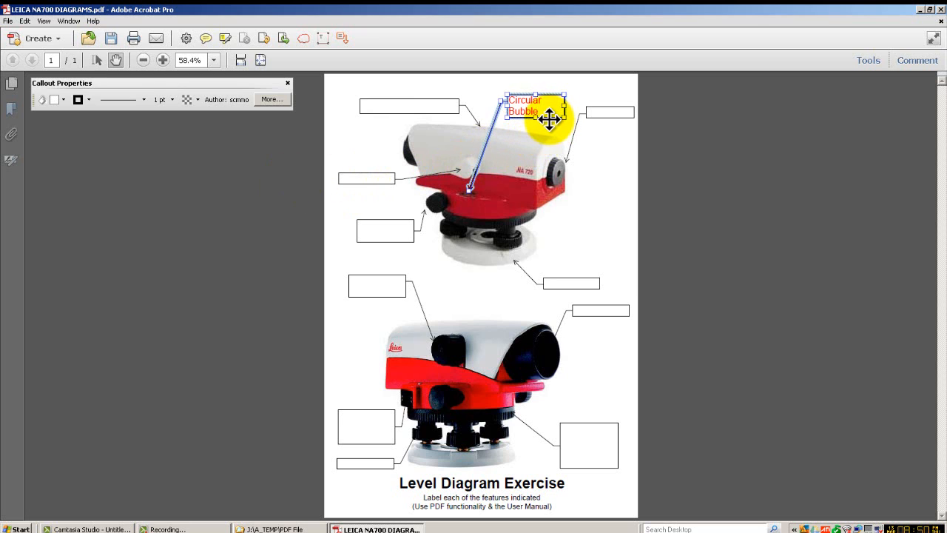
Step: Open the Callout Properties dialog for the Circular Bubble callout via its context menu
{"action": "right_click", "coordinate": [548, 119]}
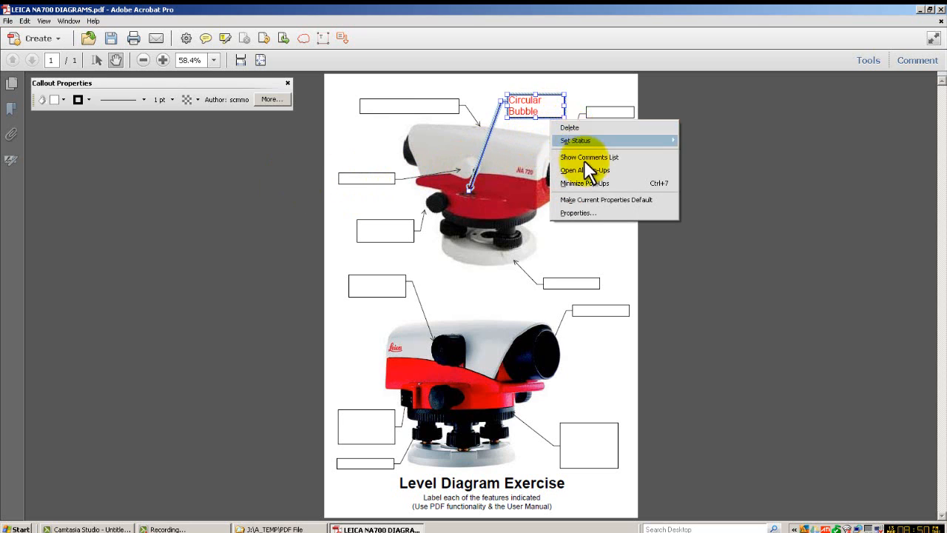
{"action": "mouse_move", "coordinate": [595, 222]}
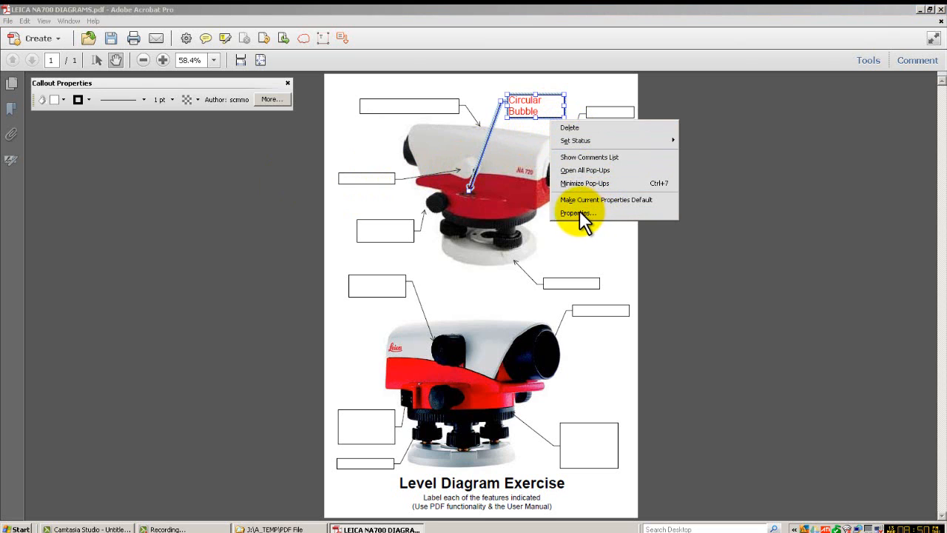
{"action": "left_click", "coordinate": [573, 213]}
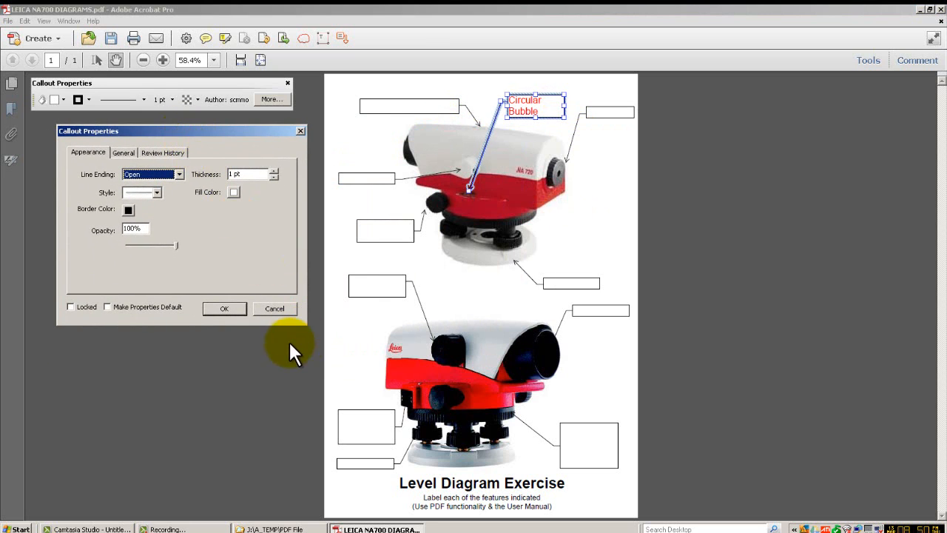
{"action": "mouse_move", "coordinate": [259, 355]}
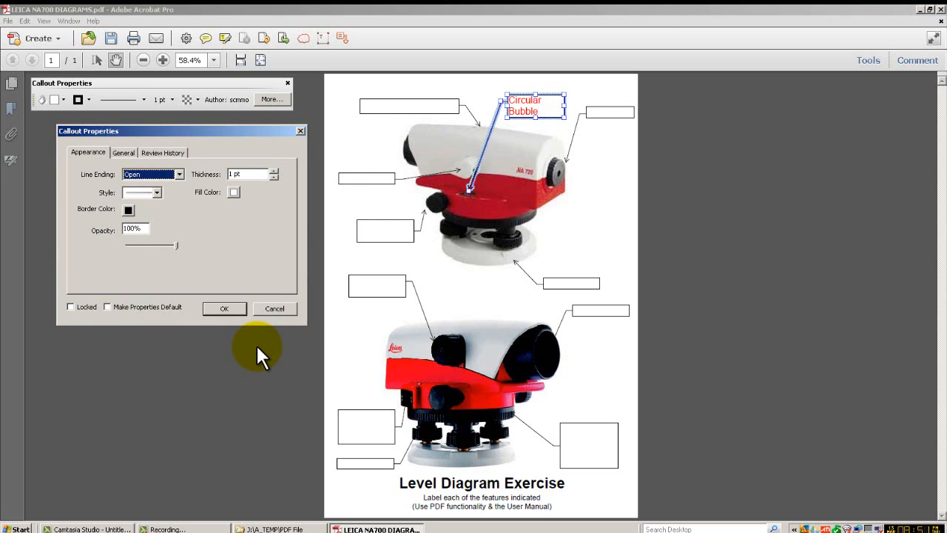
Step: Give the callout a solid line and yellow fill at 100% opacity, saved as default
{"action": "left_click", "coordinate": [156, 192]}
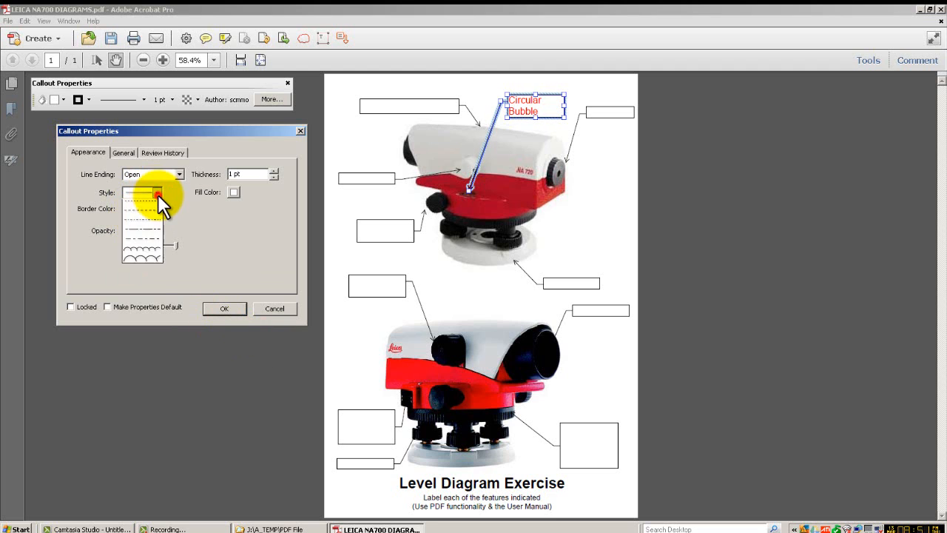
{"action": "left_click", "coordinate": [156, 192]}
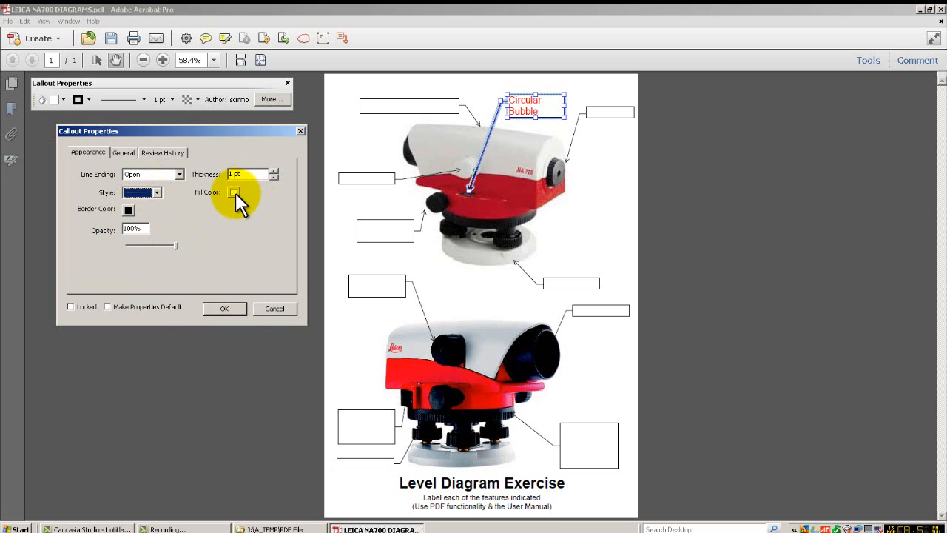
{"action": "left_click", "coordinate": [233, 192]}
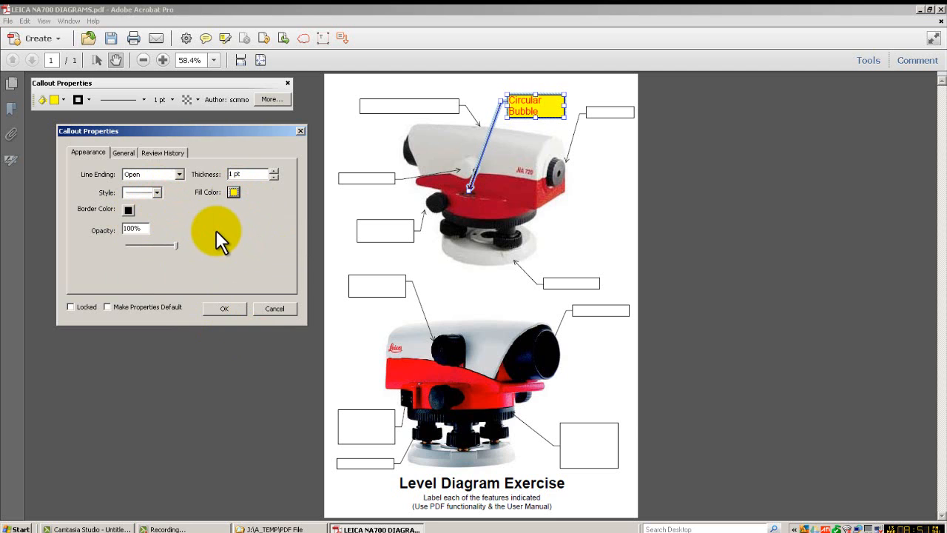
{"action": "mouse_move", "coordinate": [180, 250]}
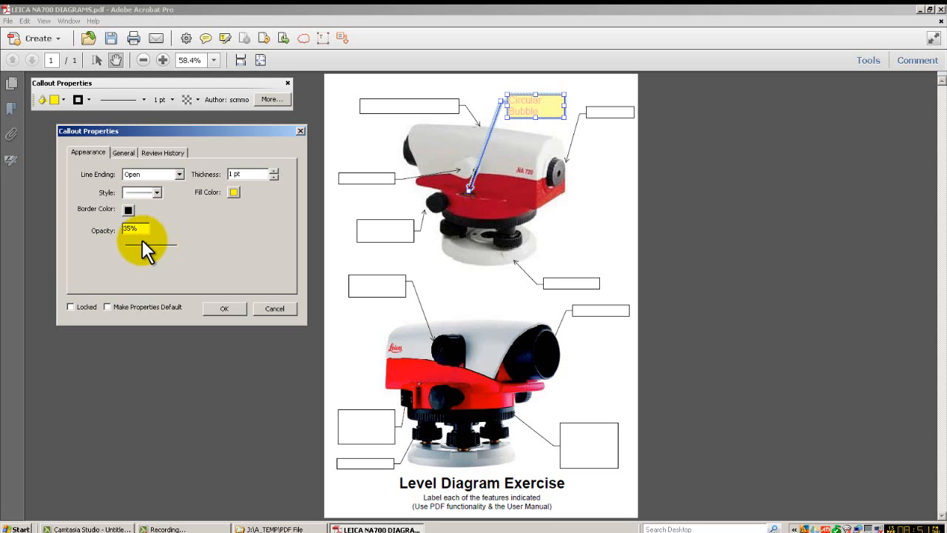
{"action": "left_click_drag", "start_coordinate": [144, 244], "coordinate": [177, 244]}
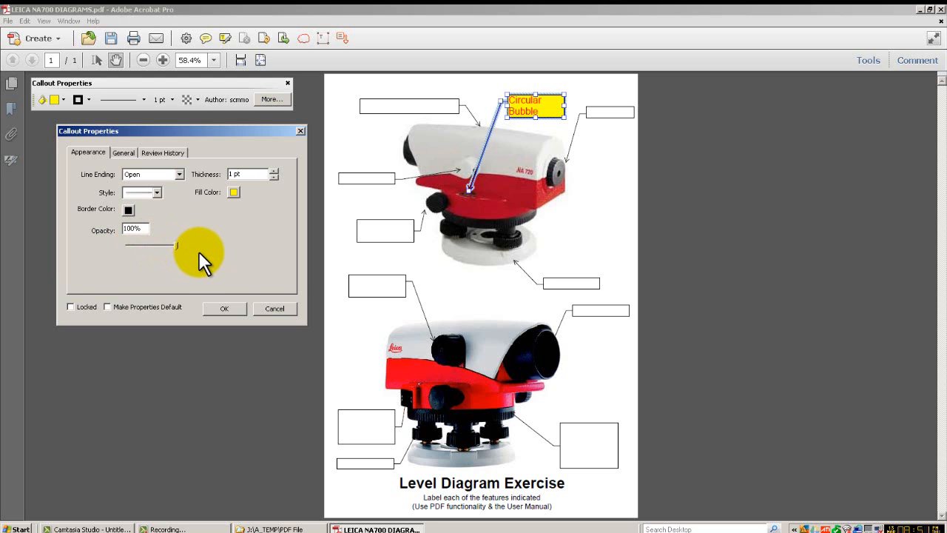
{"action": "mouse_move", "coordinate": [200, 255]}
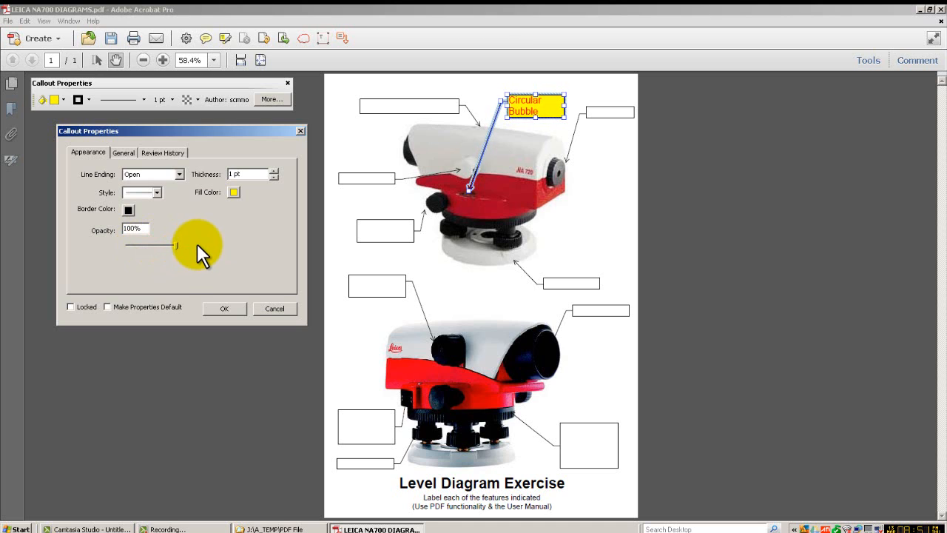
{"action": "mouse_move", "coordinate": [111, 314]}
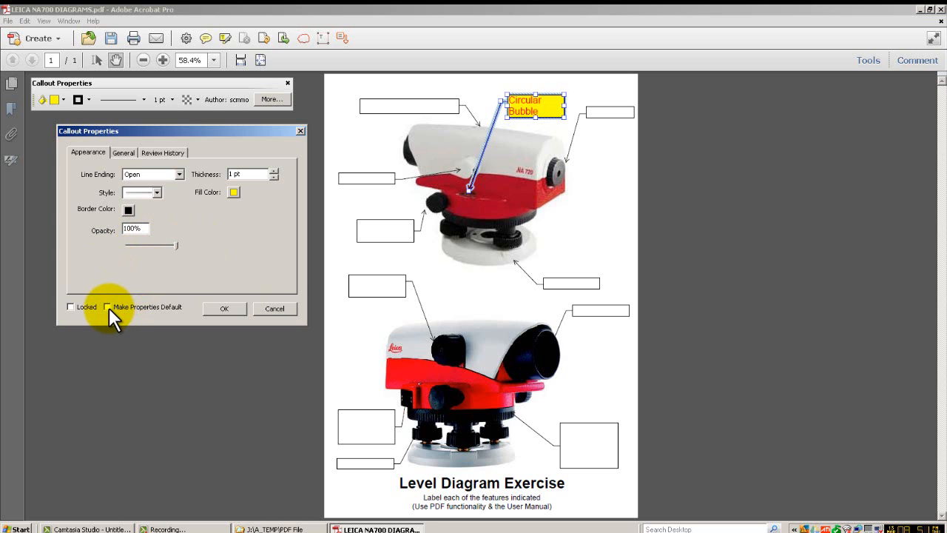
{"action": "left_click", "coordinate": [108, 307]}
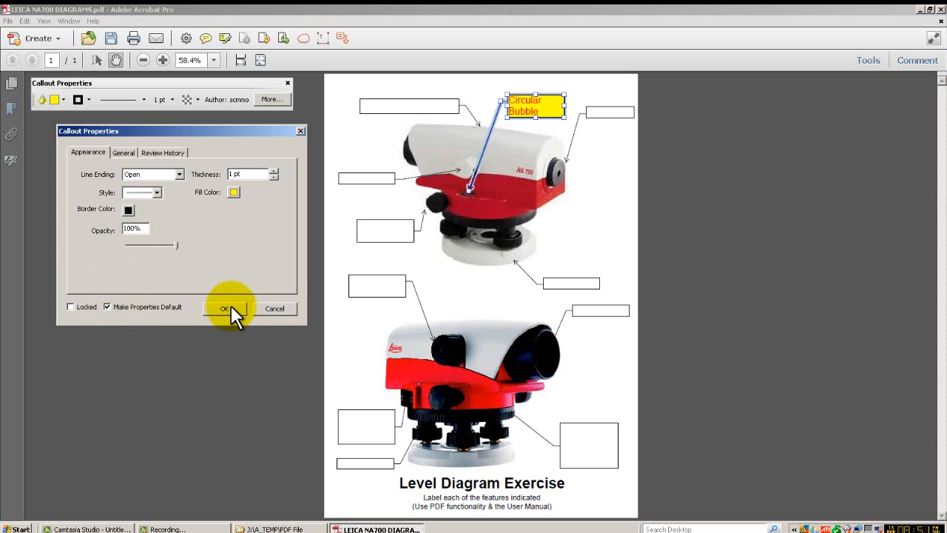
{"action": "left_click", "coordinate": [224, 308]}
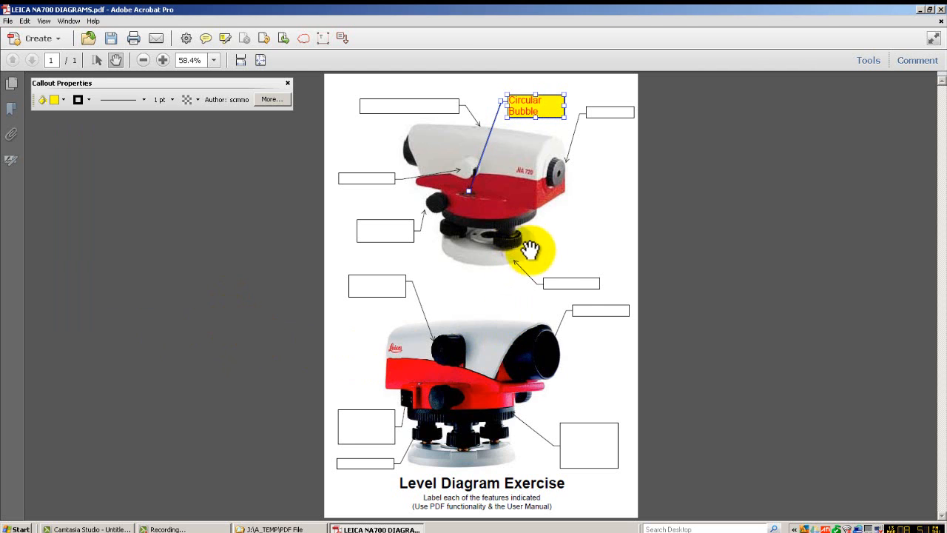
{"action": "mouse_move", "coordinate": [876, 71]}
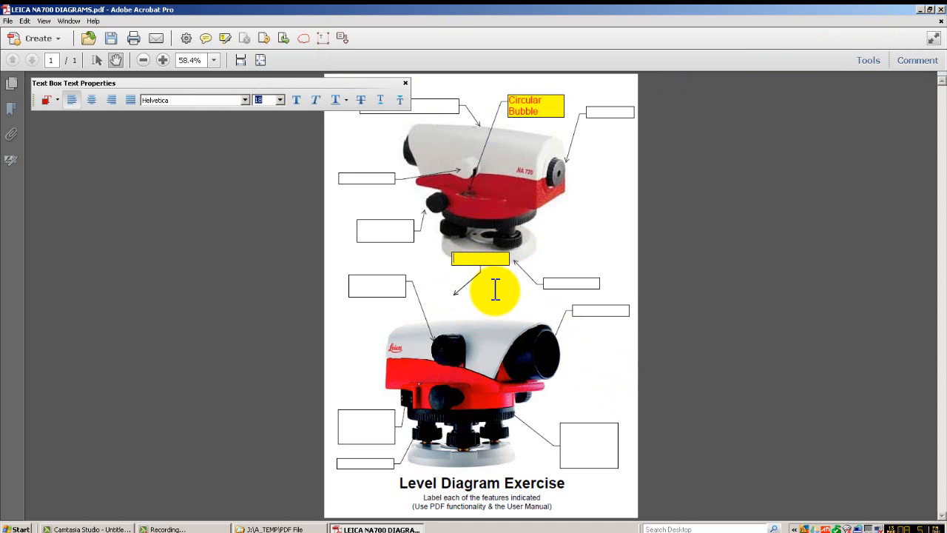
Step: Add a second yellow-filled callout above the lower level containing the text 'ghe'
{"action": "type", "text": "ghe"}
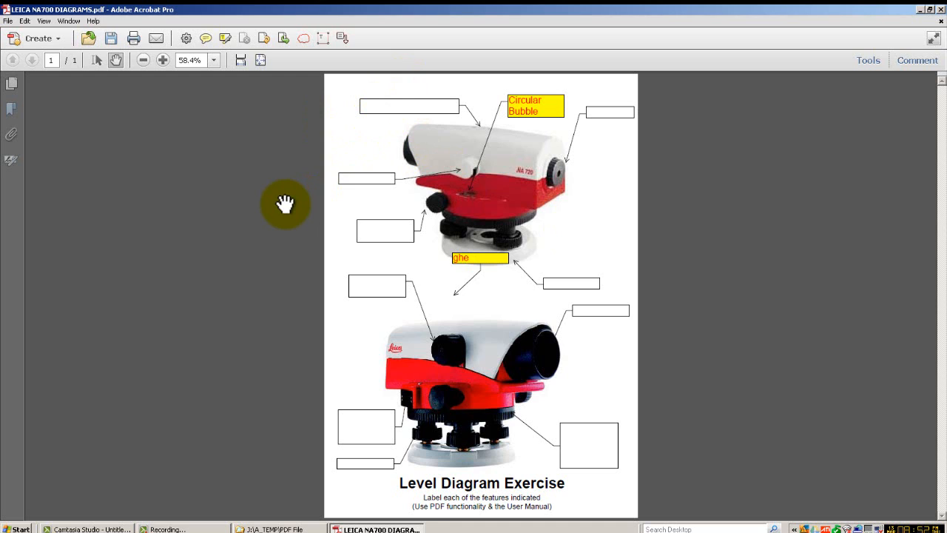
{"action": "mouse_move", "coordinate": [323, 131]}
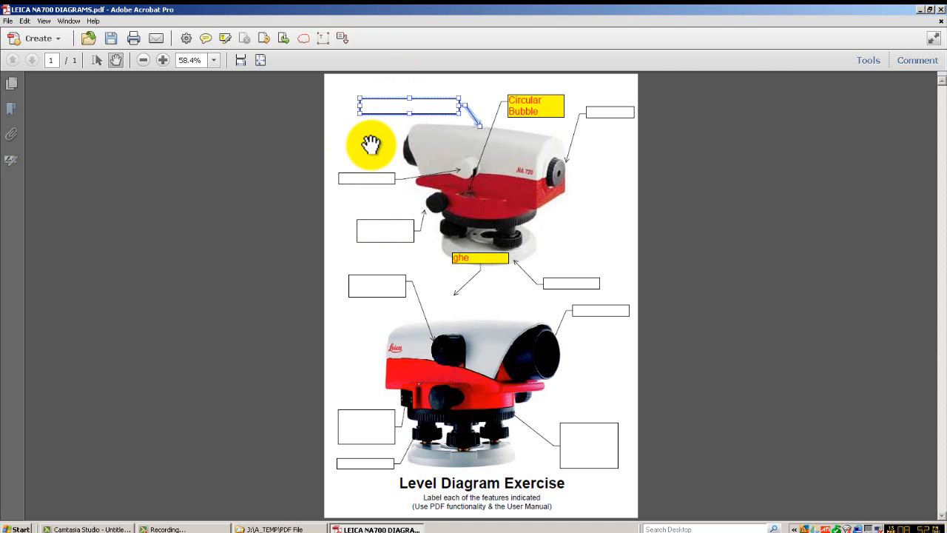
{"action": "mouse_move", "coordinate": [553, 118]}
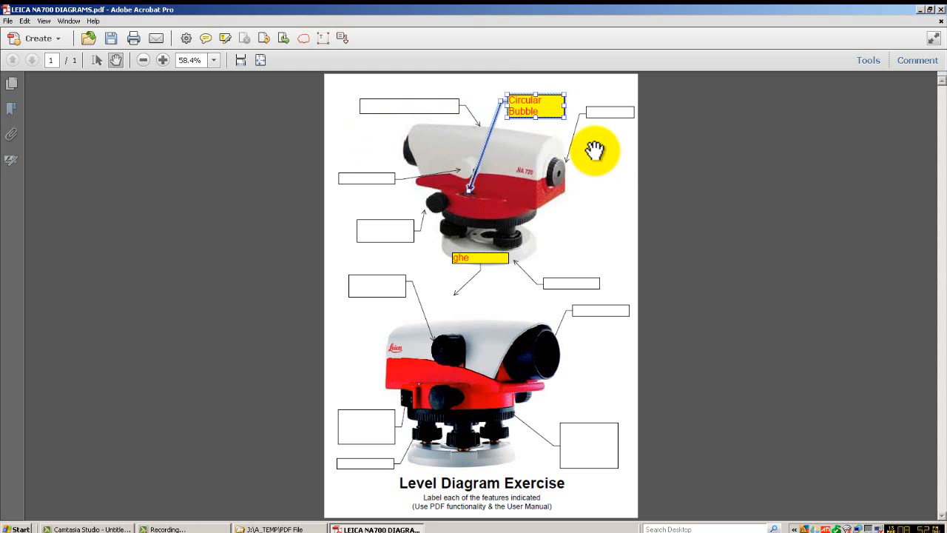
Step: Bring up the Print dialog for the level diagram from the File menu
{"action": "left_click", "coordinate": [8, 20]}
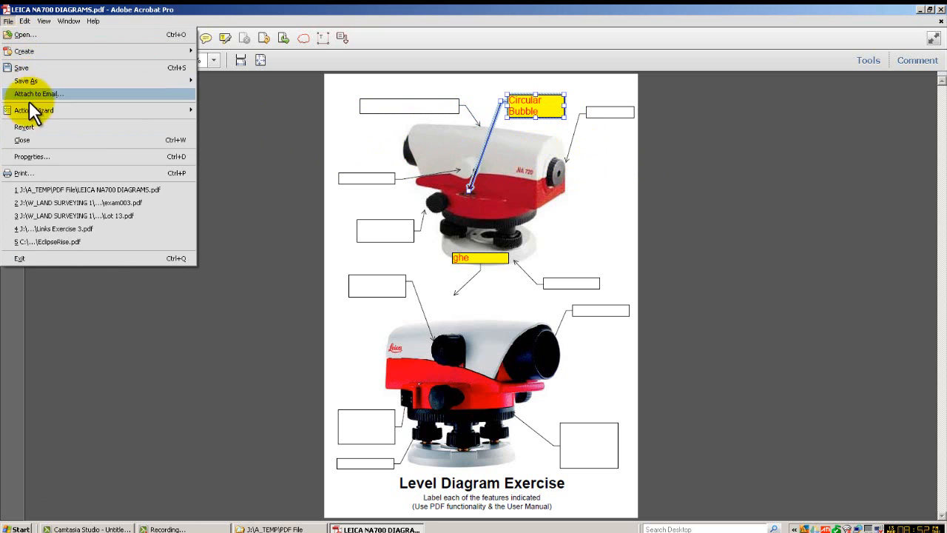
{"action": "mouse_move", "coordinate": [30, 177]}
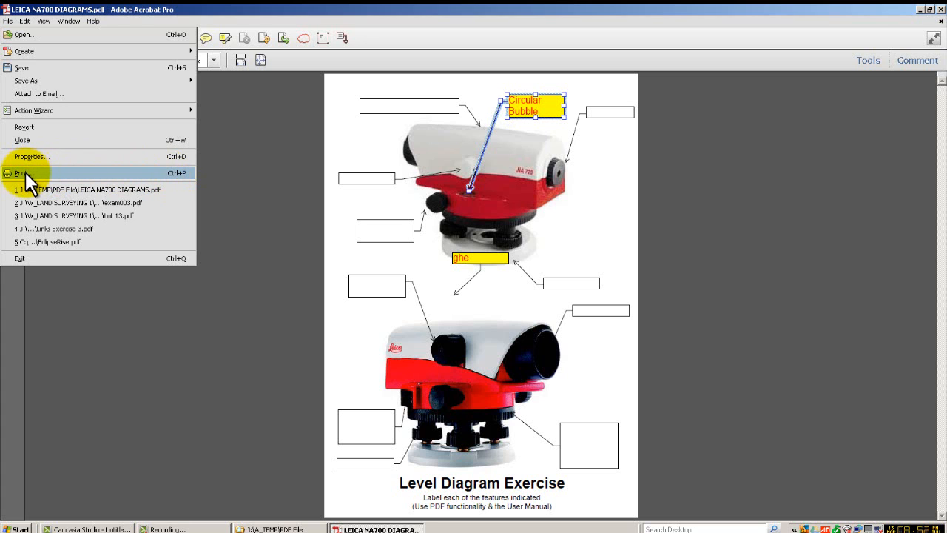
{"action": "left_click", "coordinate": [23, 172]}
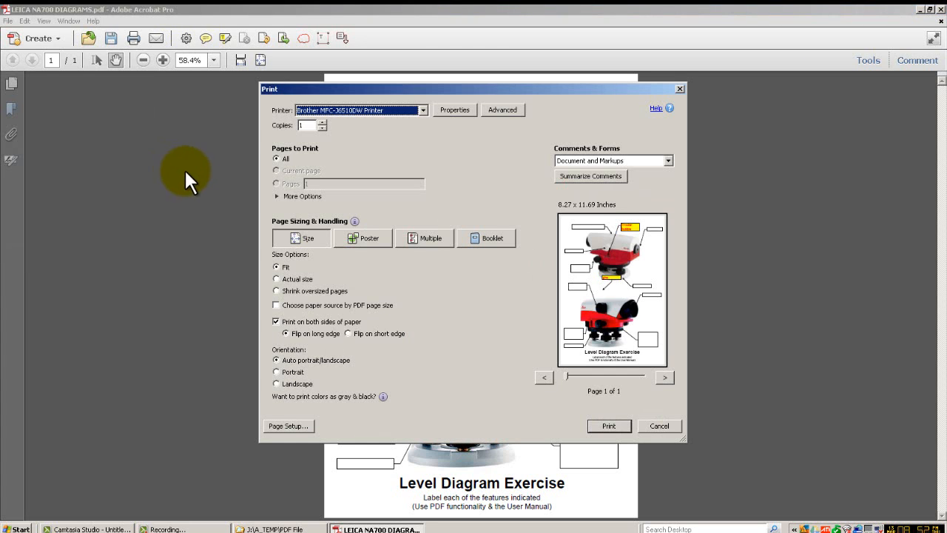
Step: Choose Adobe PDF as the printer, then cancel without printing
{"action": "left_click", "coordinate": [422, 109]}
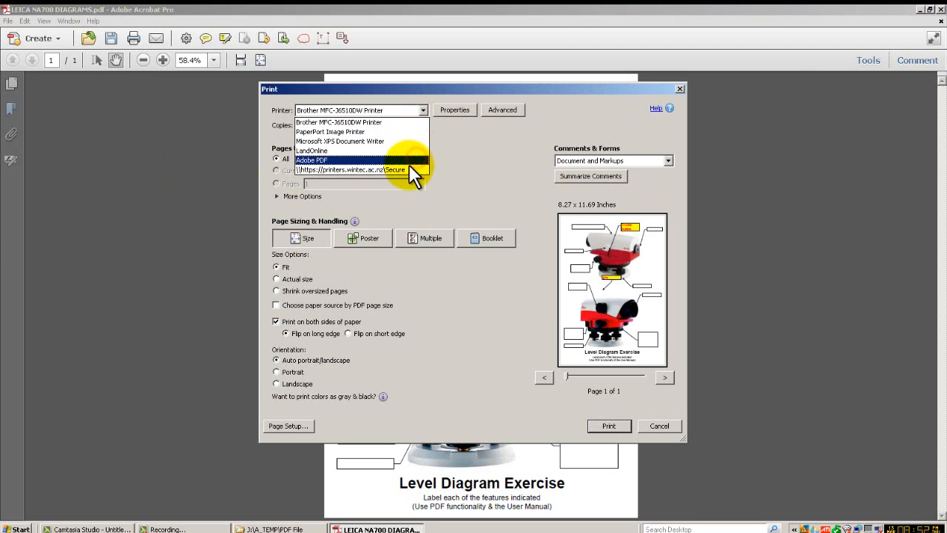
{"action": "left_click", "coordinate": [309, 159]}
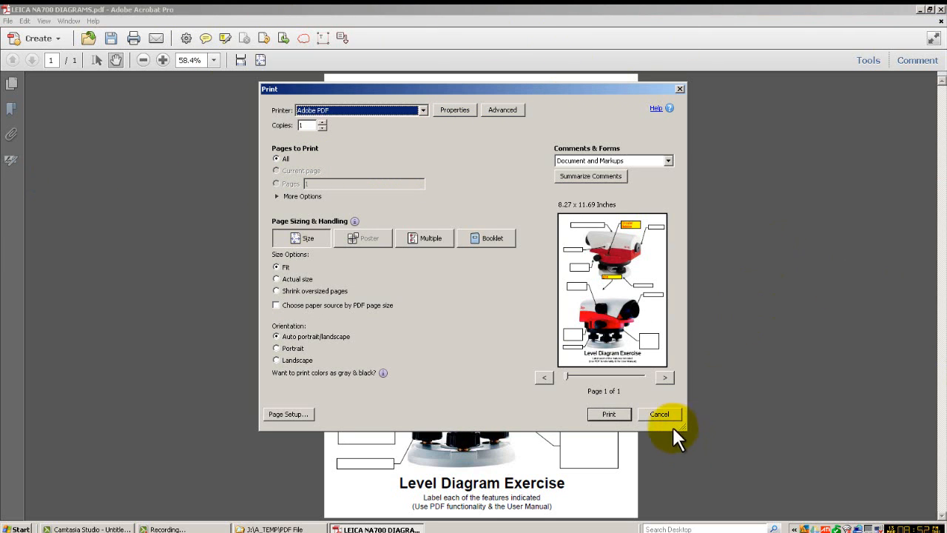
{"action": "left_click", "coordinate": [660, 413]}
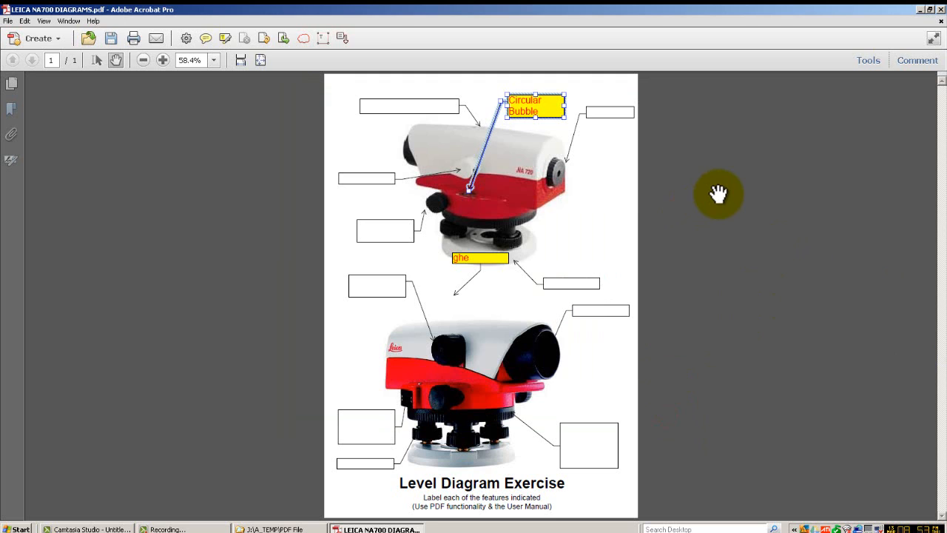
{"action": "mouse_move", "coordinate": [634, 123]}
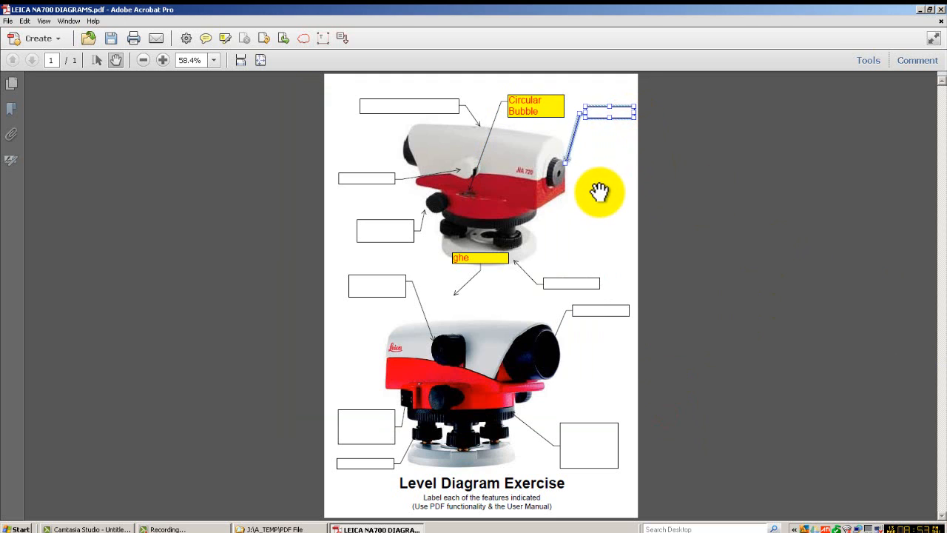
{"action": "mouse_move", "coordinate": [599, 187]}
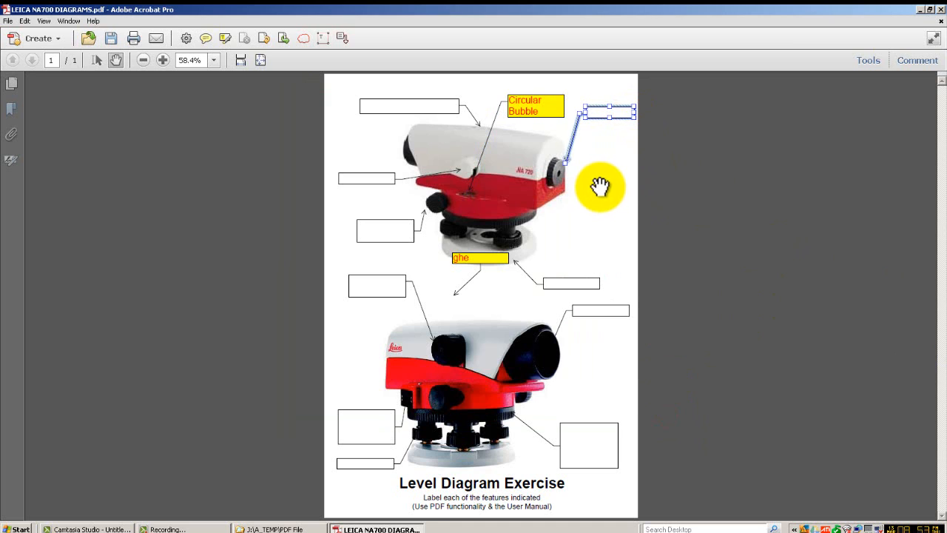